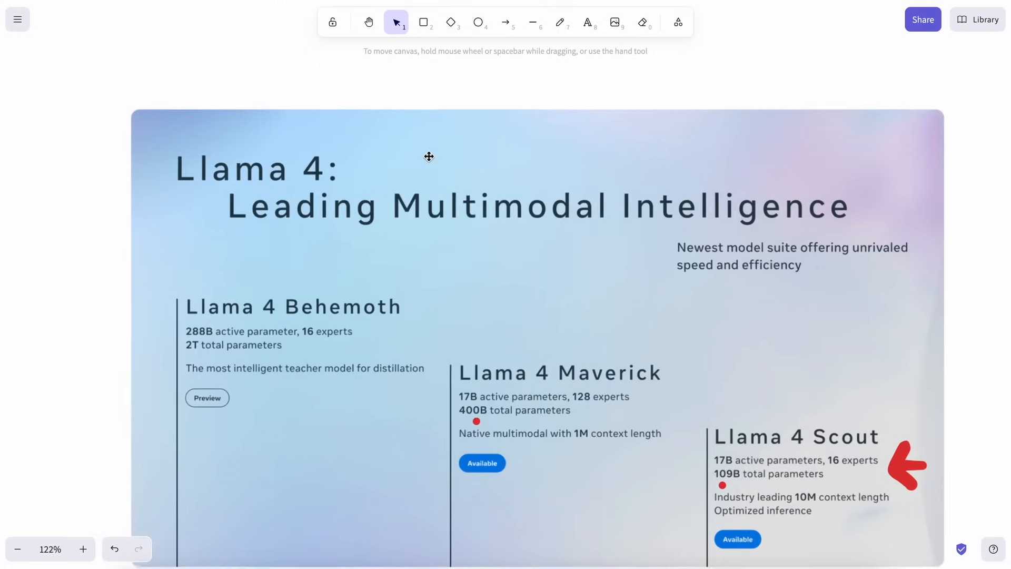
- Switch to red freehand draw and dot the expert and parameter counts on the Llama 4 slide
click(559, 23)
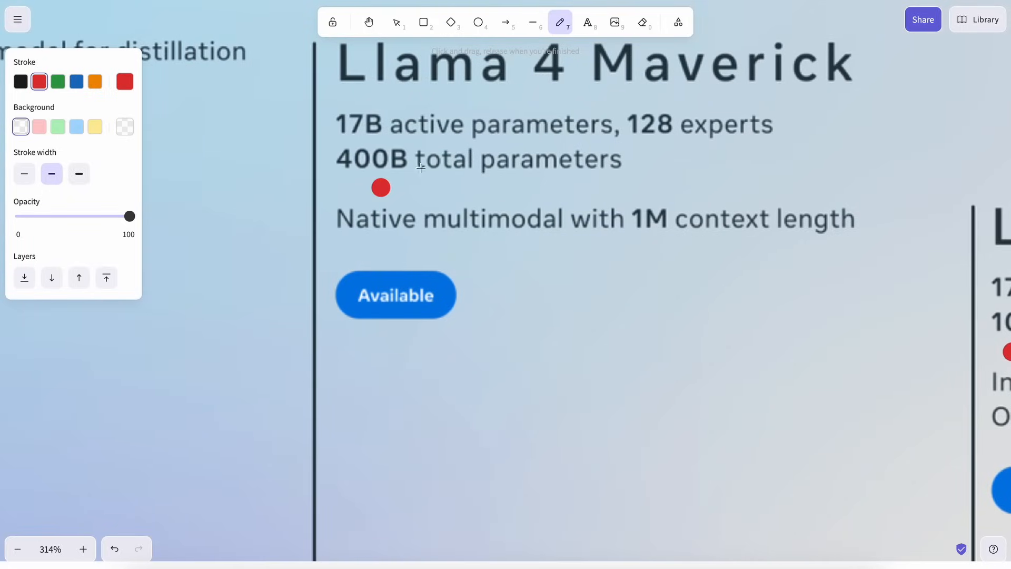
click(653, 144)
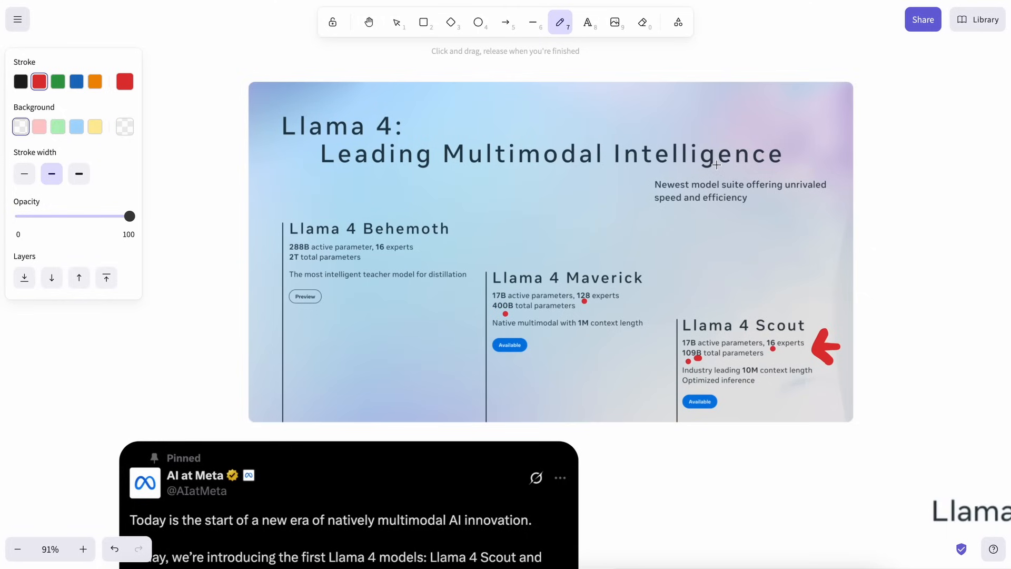
- Draw red arrows and underlines on Scout's expert count and its Gemma 3 and Flash-Lite comparisons
scroll(up, 3)
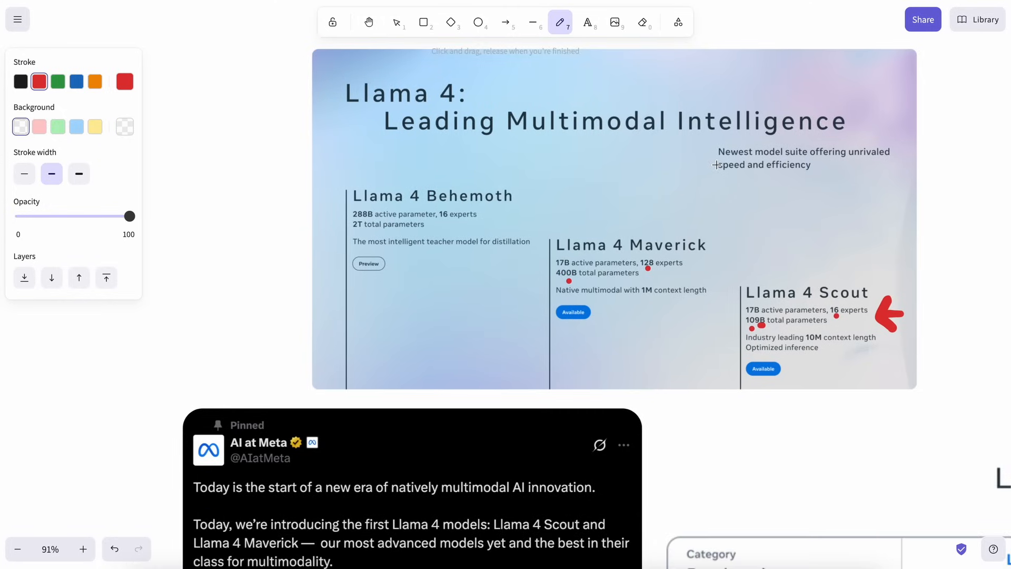
scroll(down, 3)
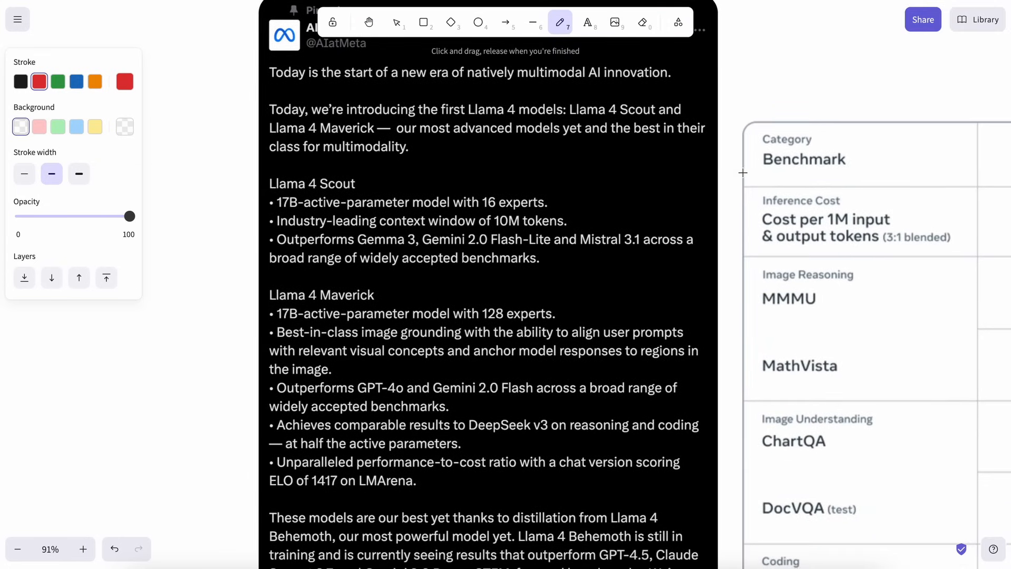
mouse_move(369, 186)
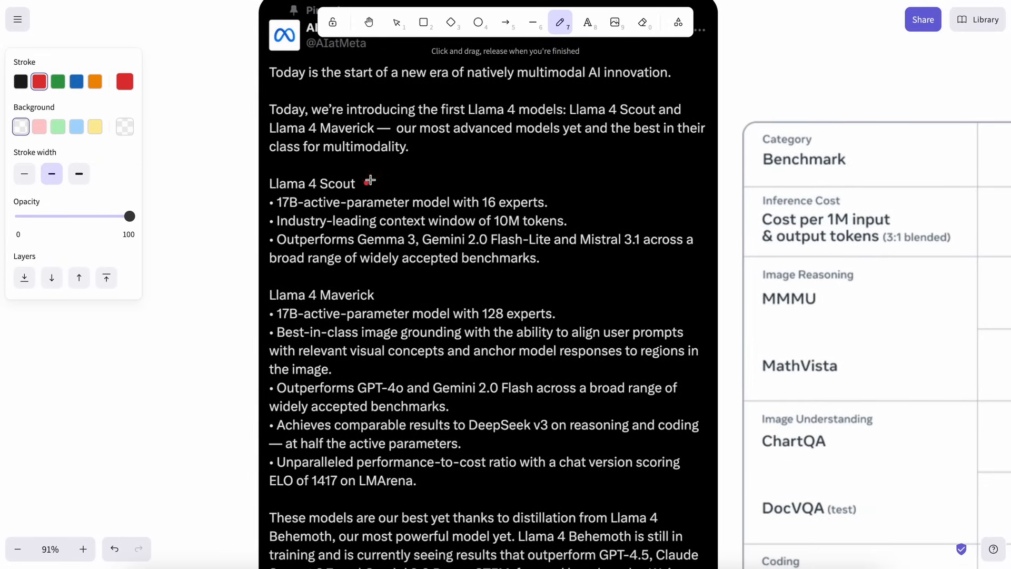
mouse_move(478, 217)
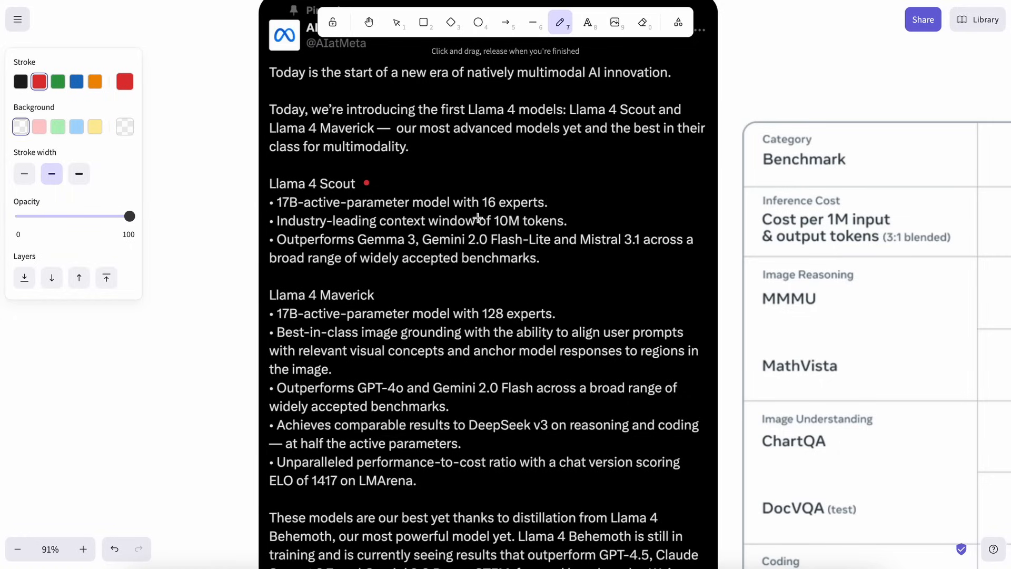
mouse_move(588, 215)
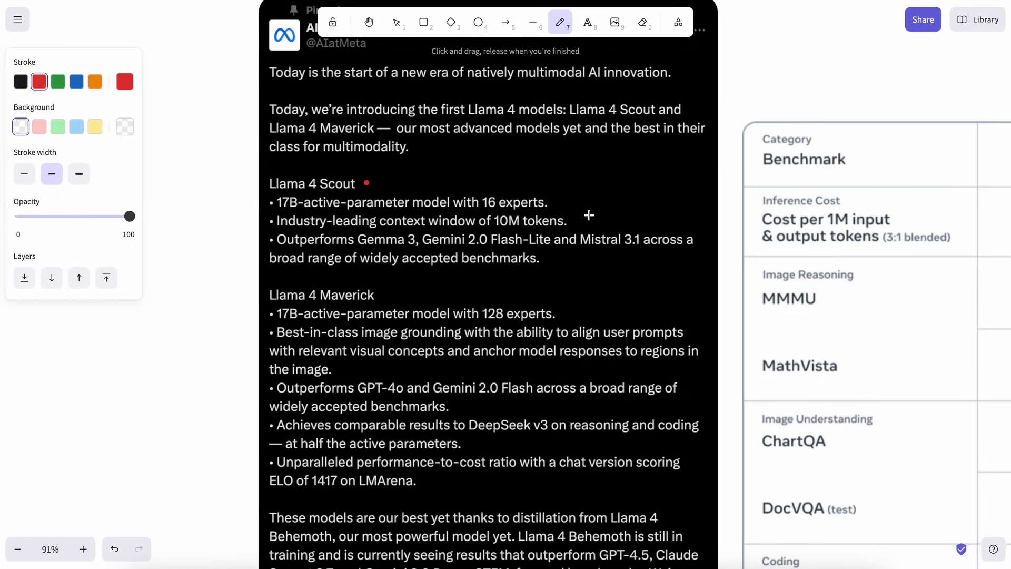
mouse_move(600, 206)
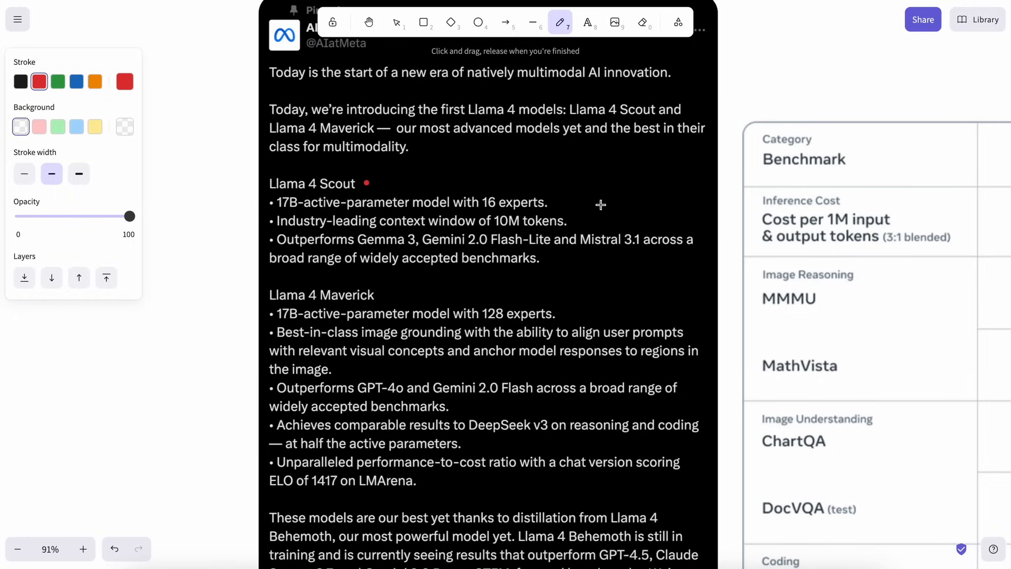
mouse_move(593, 250)
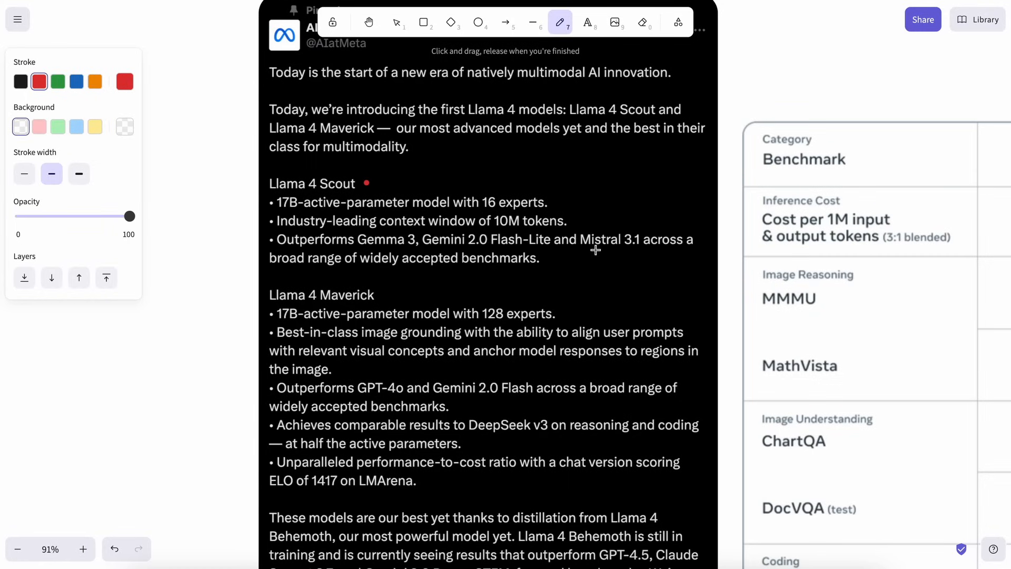
mouse_move(608, 304)
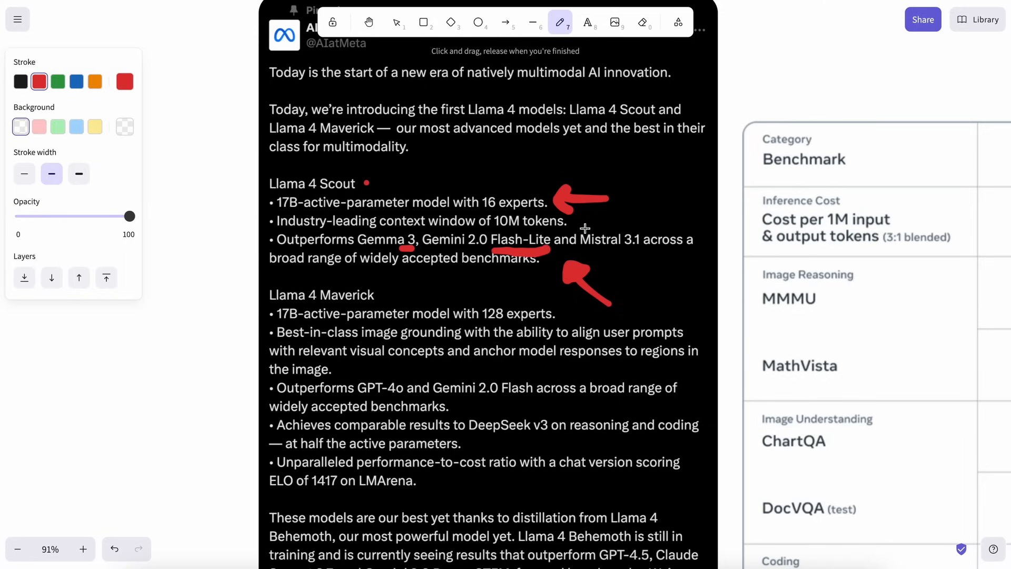
scroll(down, 3)
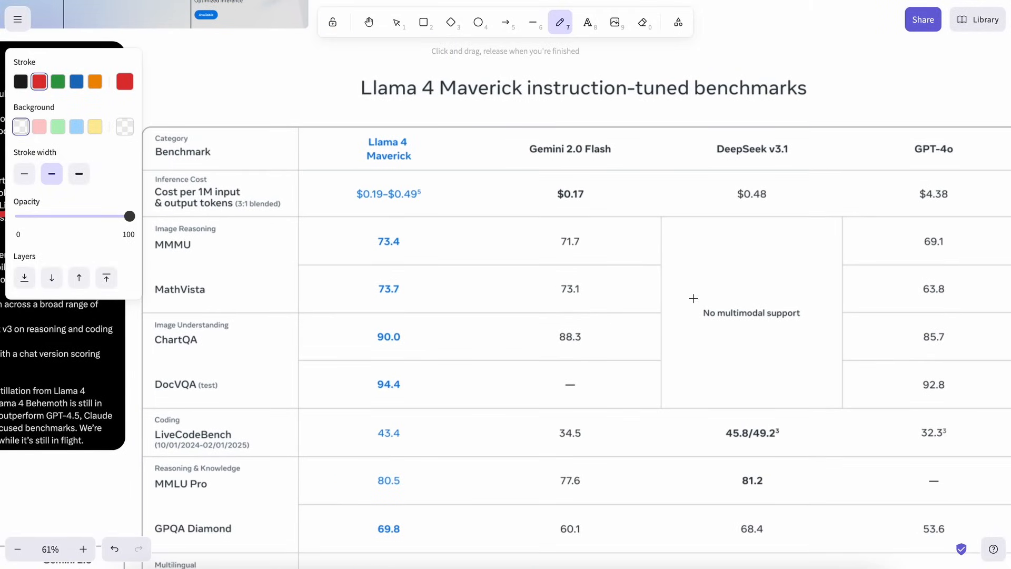
mouse_move(521, 237)
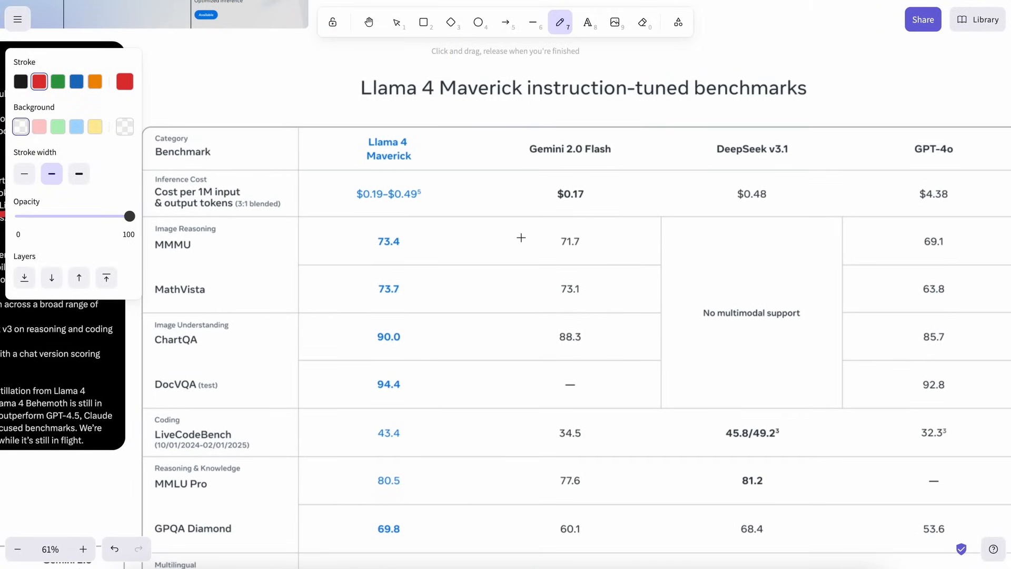
mouse_move(470, 142)
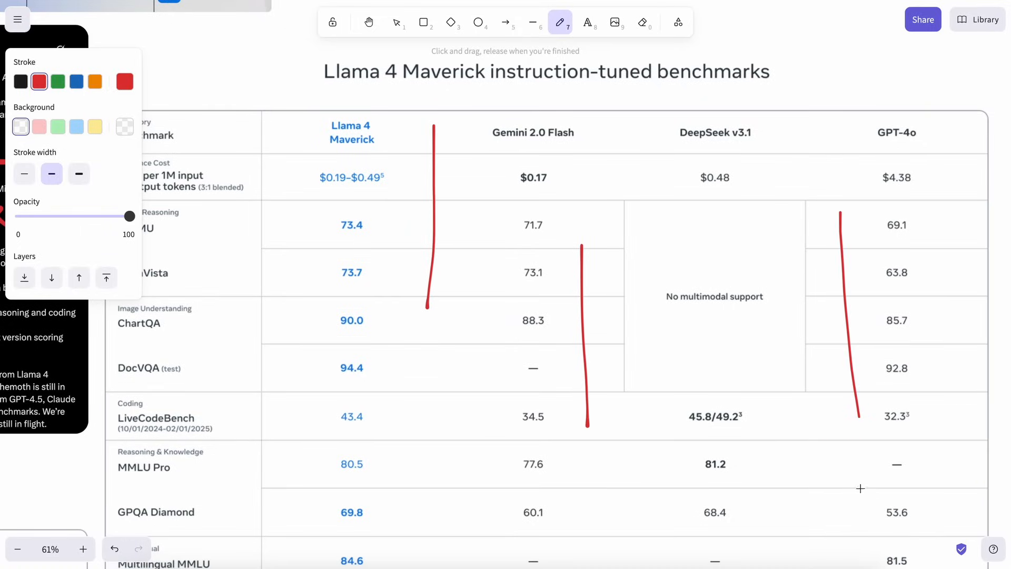
- Scroll to the Maverick benchmark table and line its Maverick, Gemini 2.0 Flash and GPT-4o columns in red
scroll(down, 3)
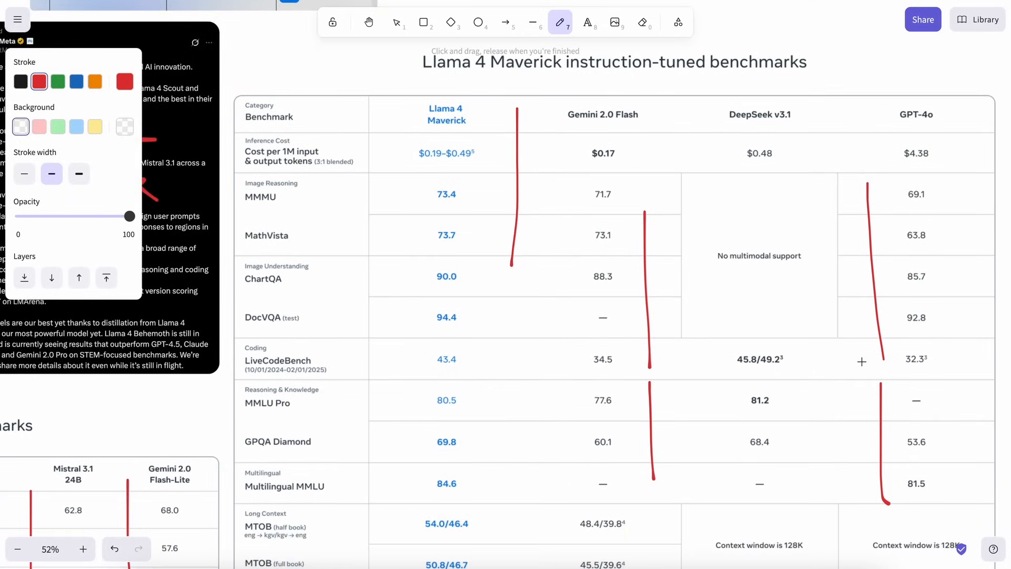
mouse_move(857, 404)
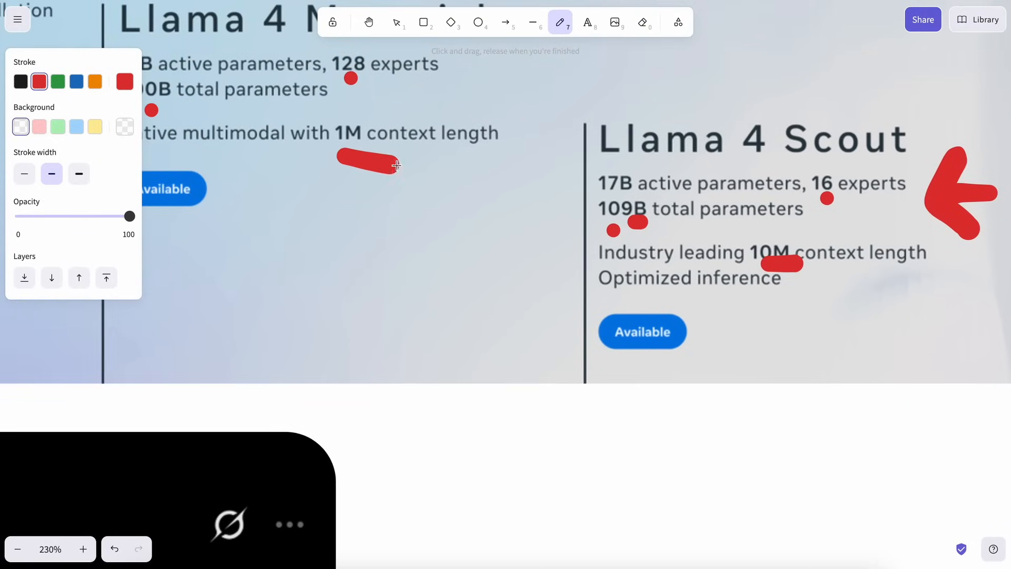
- Underline 1M and 10M in red, then flag the Gemini 2.5 Pro, Maverick and Scout leaderboard rows
click(18, 548)
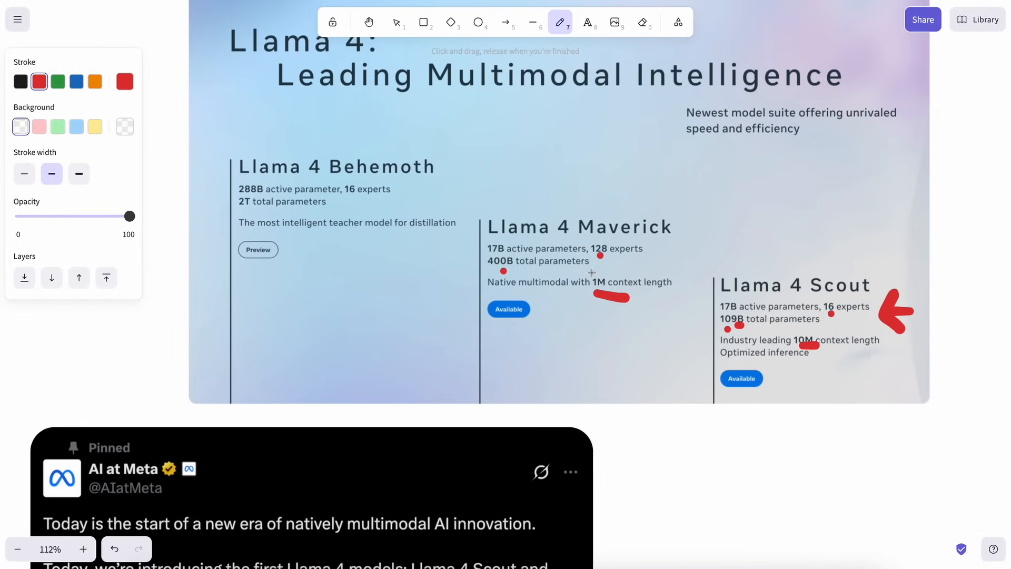
scroll(down, 3)
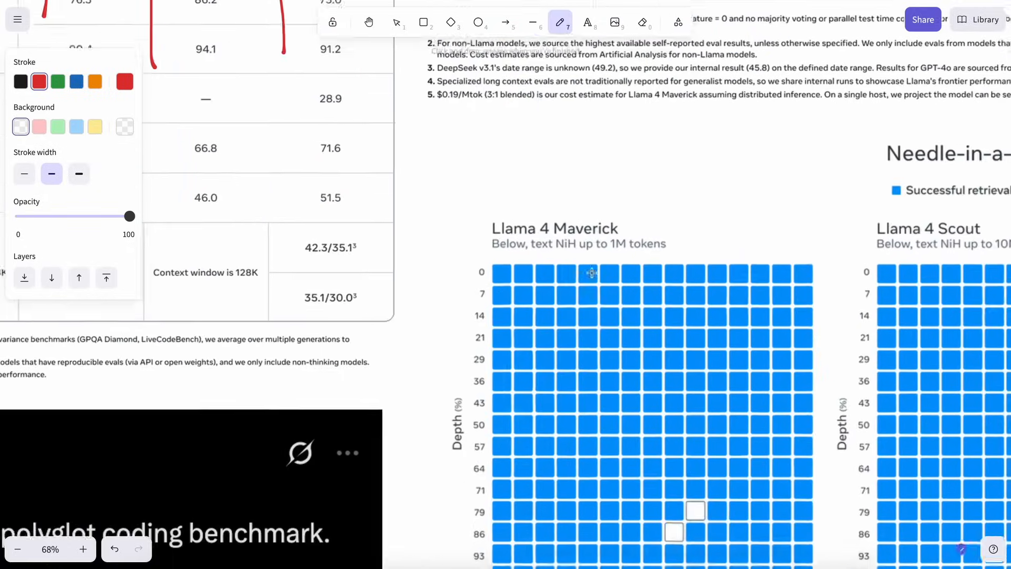
scroll(down, 3)
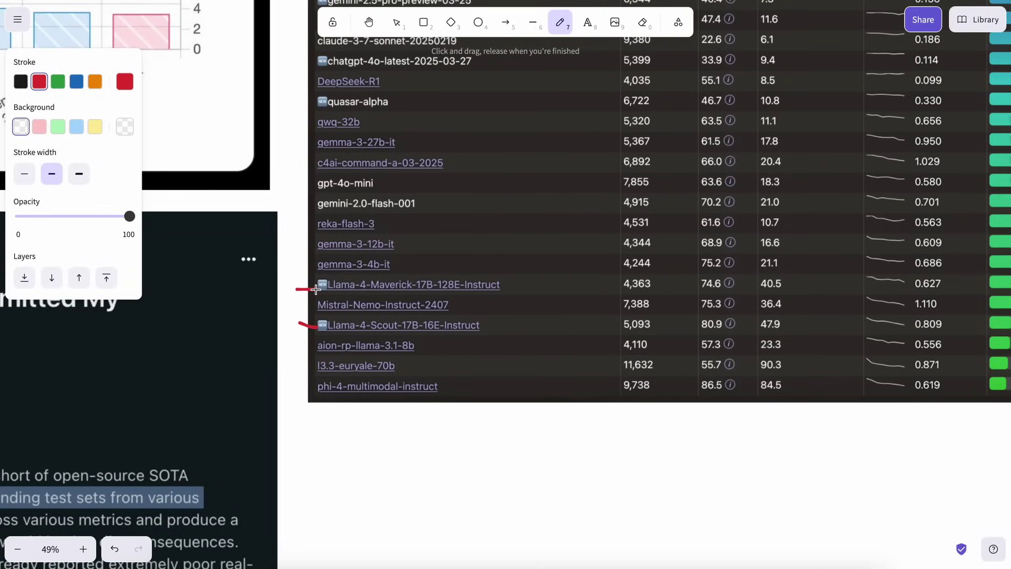
scroll(up, 3)
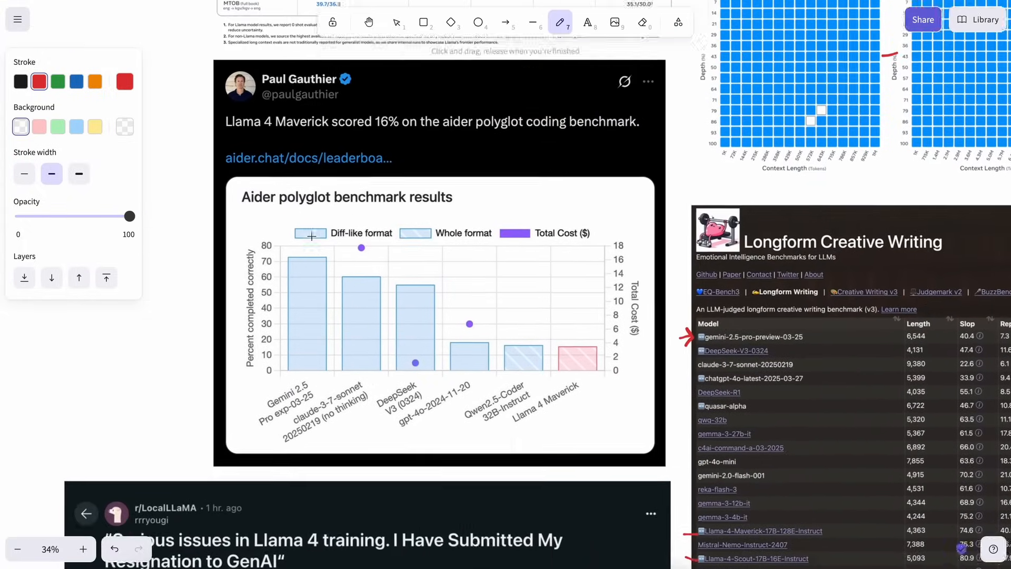
- Underline the 16% Aider score and arrow the Qwen2.5-Coder and Llama 4 Maverick bars in red
click(83, 549)
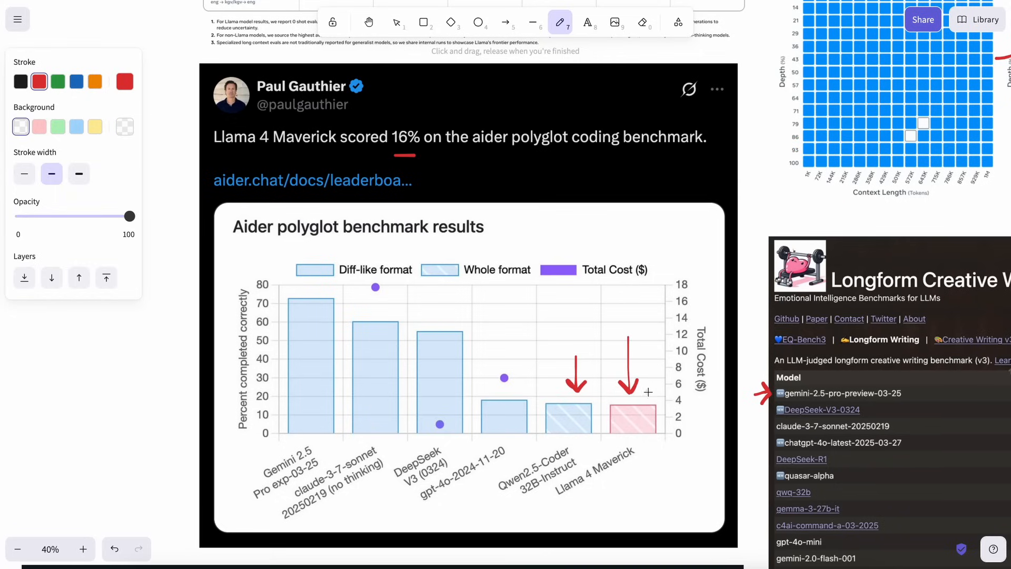
click(18, 549)
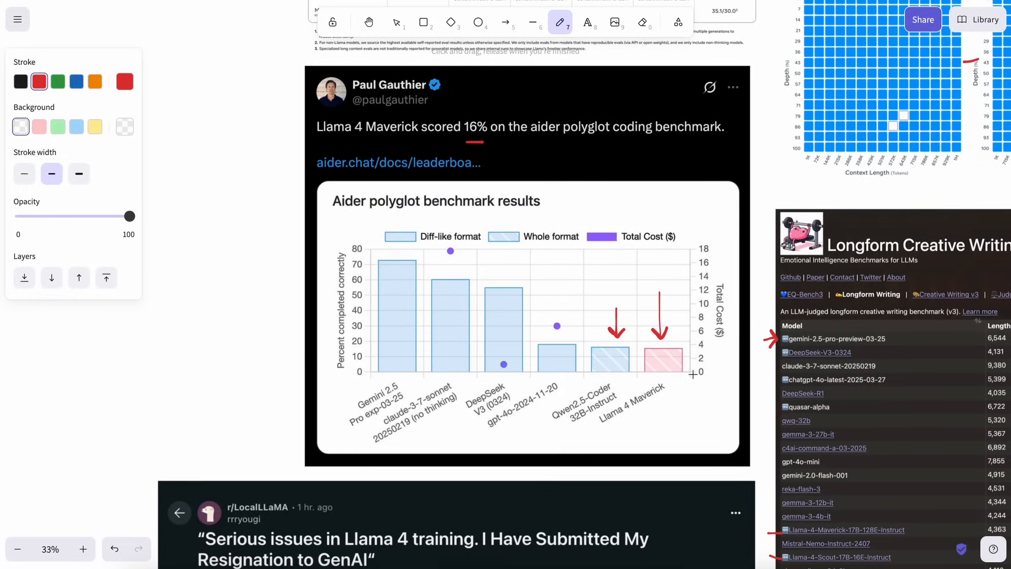
scroll(down, 3)
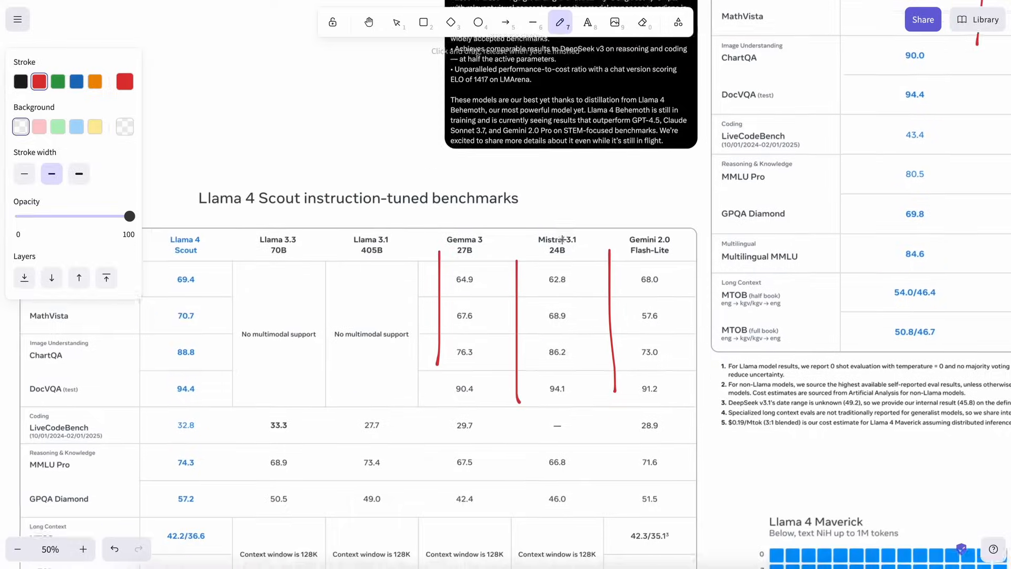
- Run red lines down the Scout table's competitor columns and arrow the Maverick and Scout listings
scroll(down, 3)
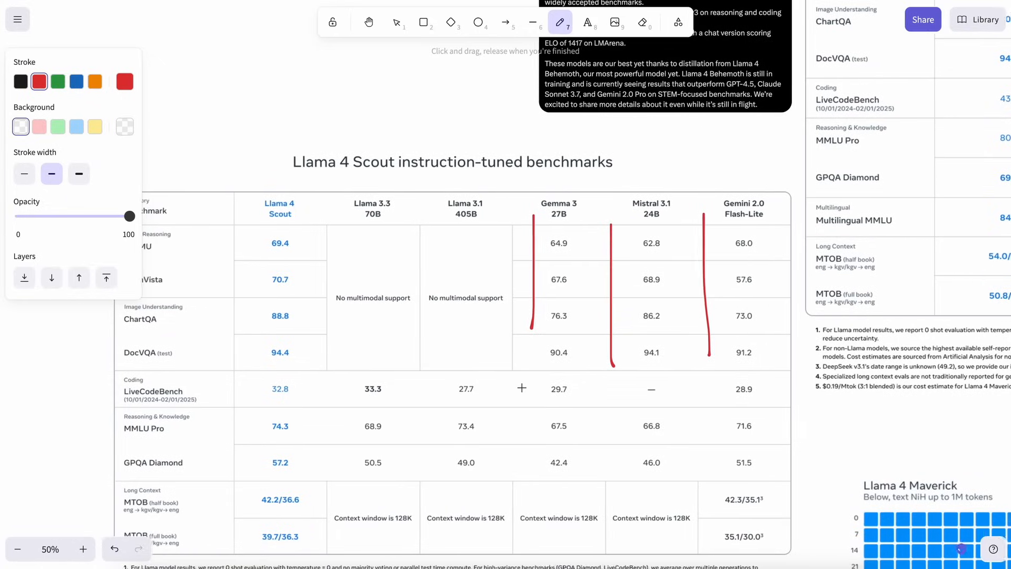
scroll(down, 3)
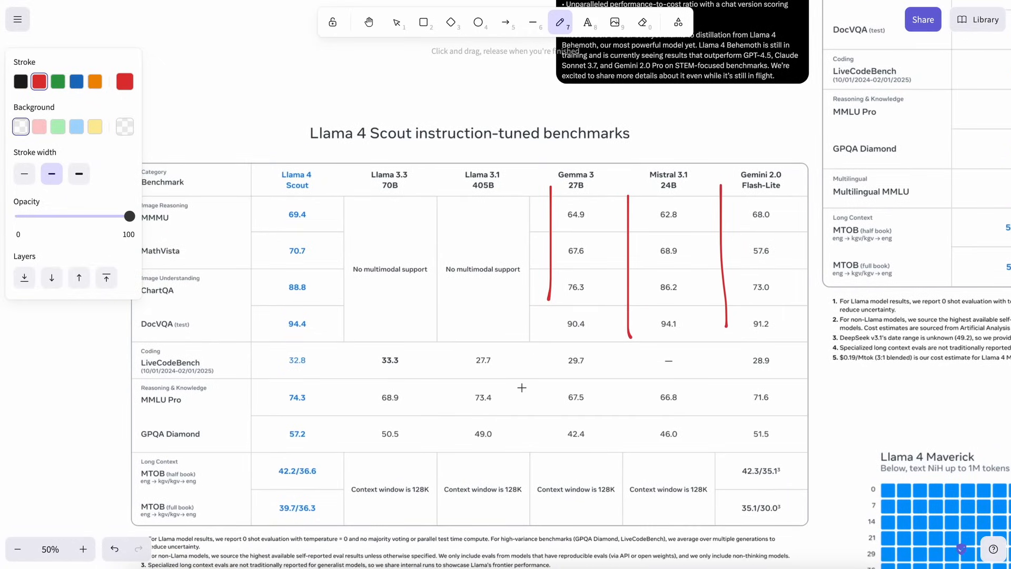
mouse_move(530, 346)
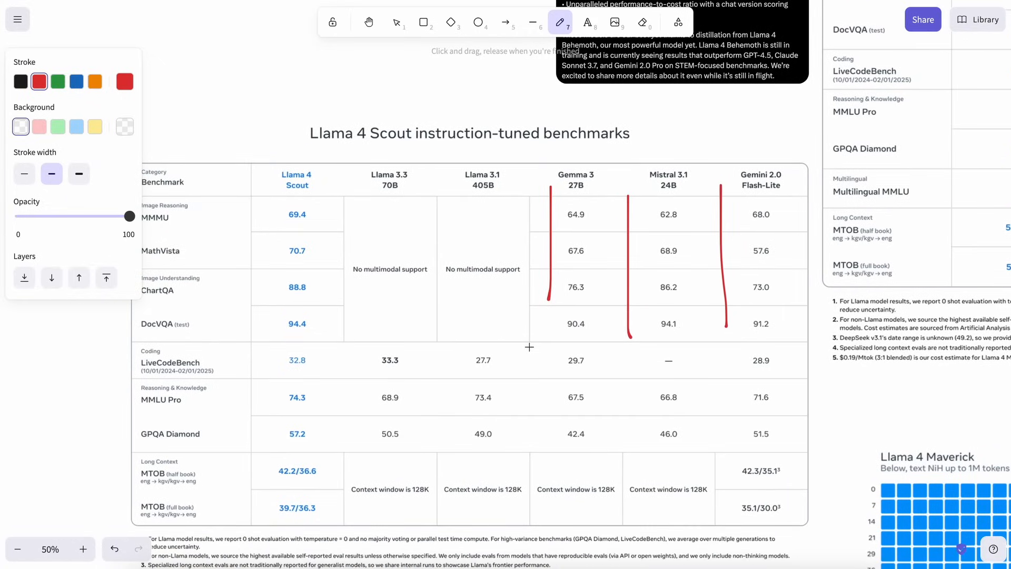
scroll(down, 3)
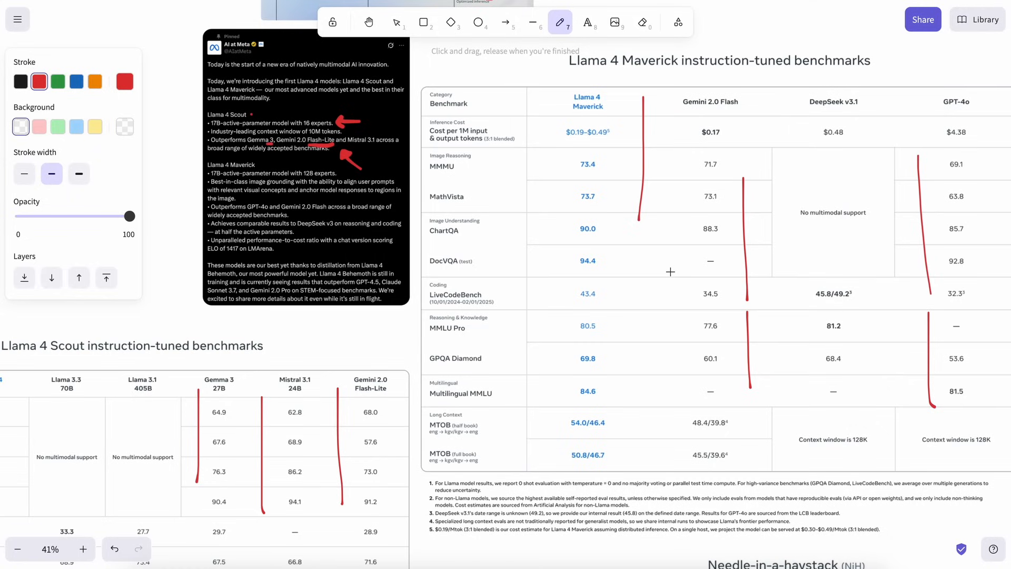
mouse_move(676, 271)
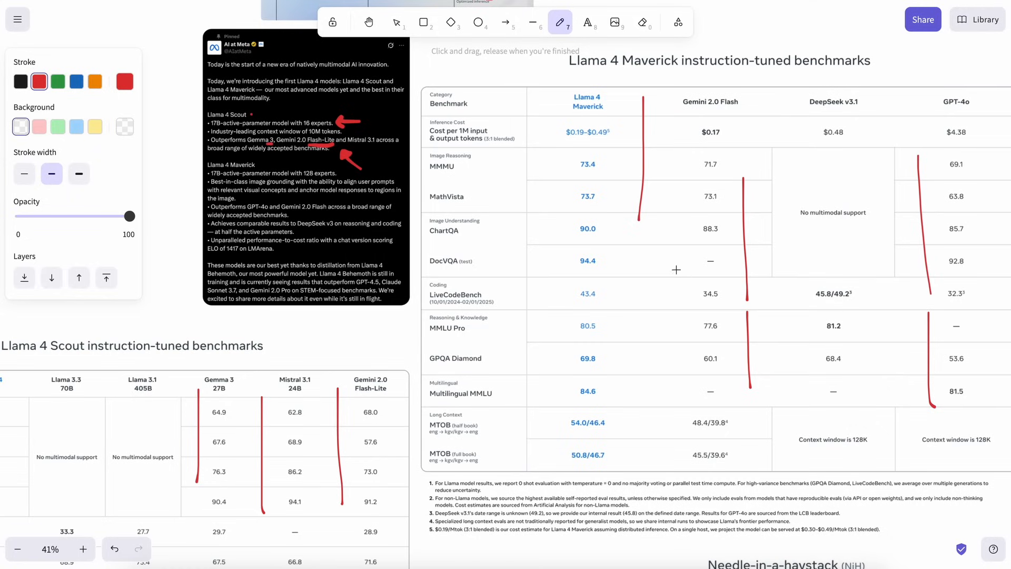
mouse_move(706, 270)
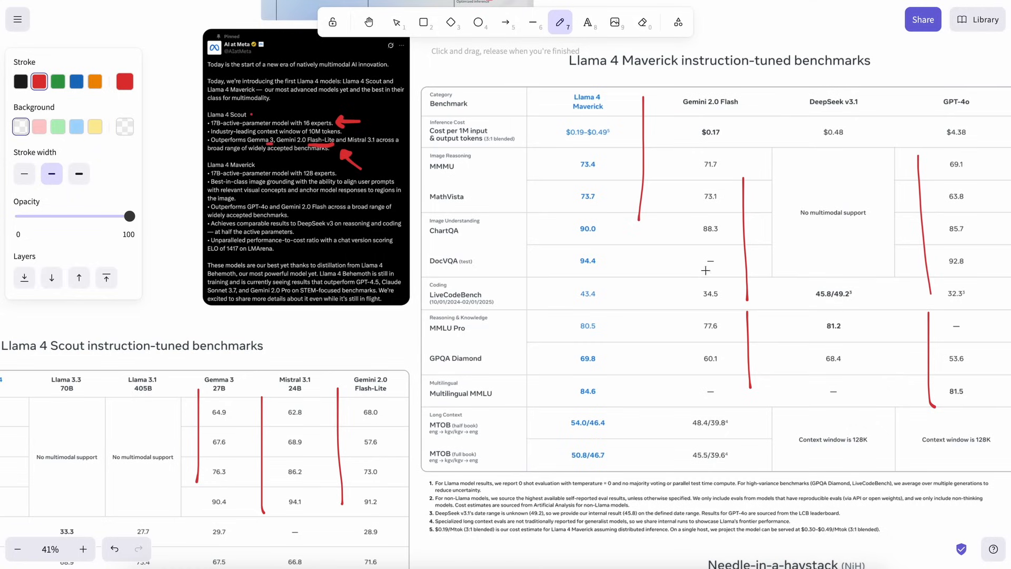
scroll(down, 3)
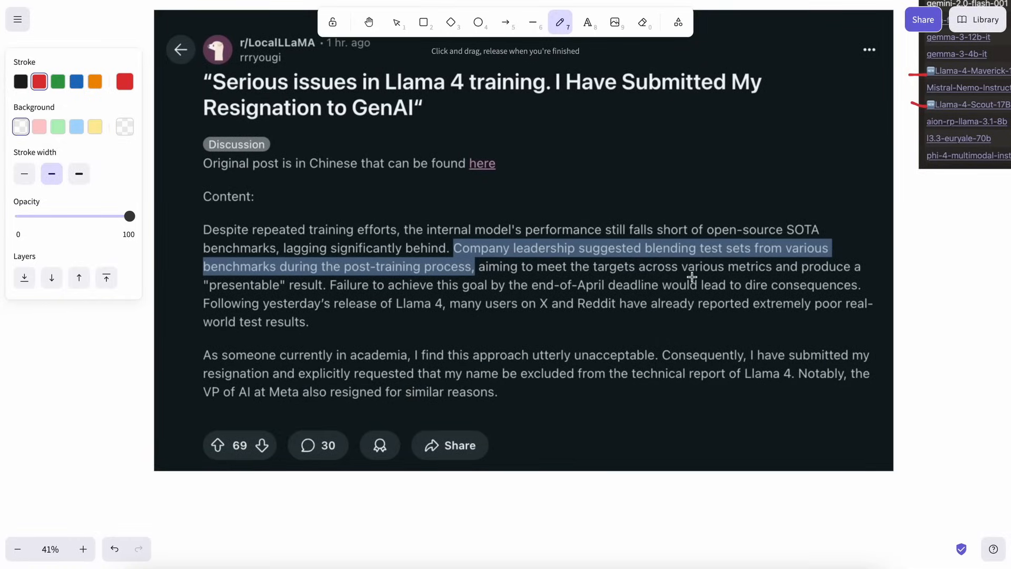
mouse_move(508, 256)
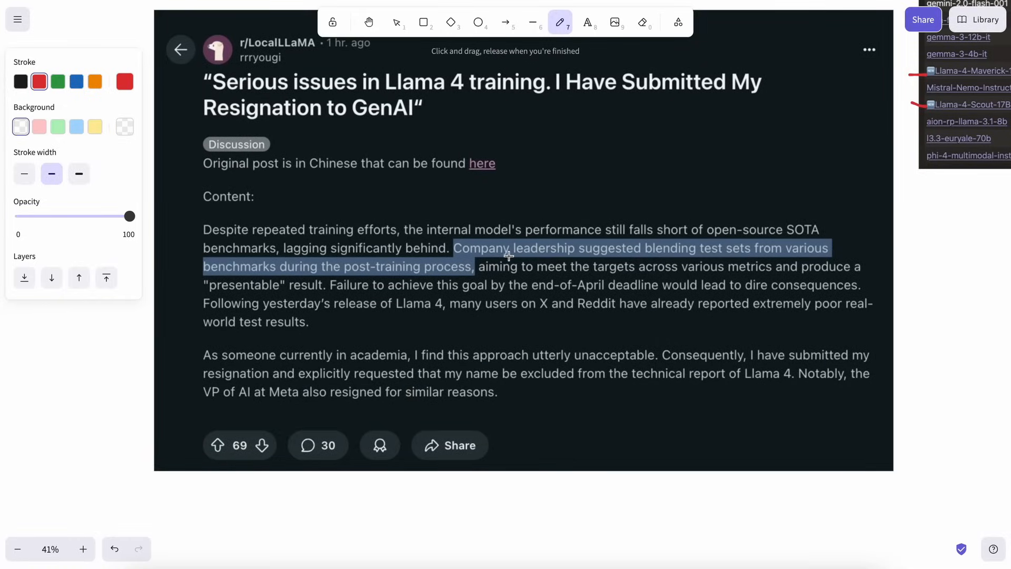
mouse_move(329, 236)
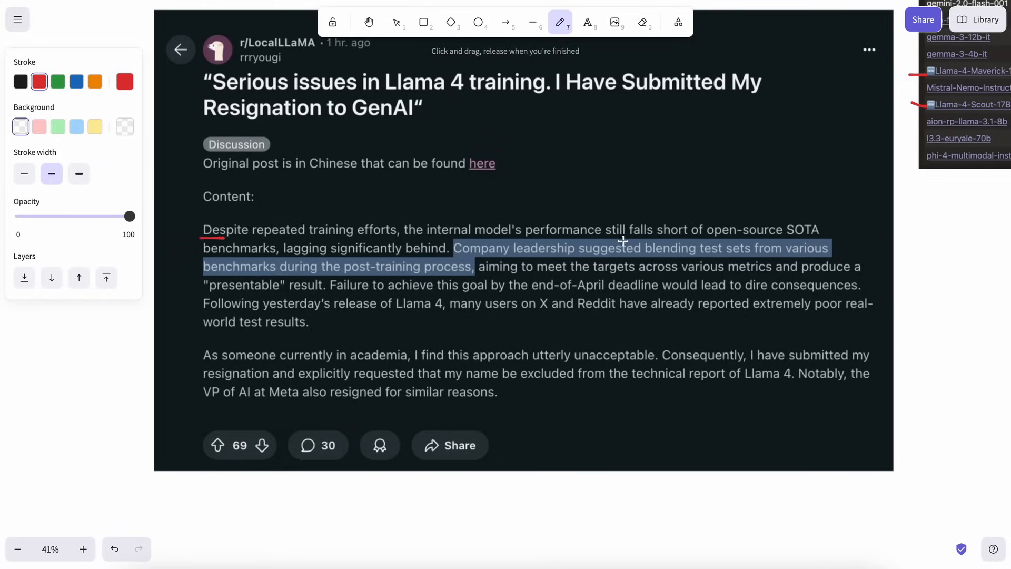
mouse_move(787, 235)
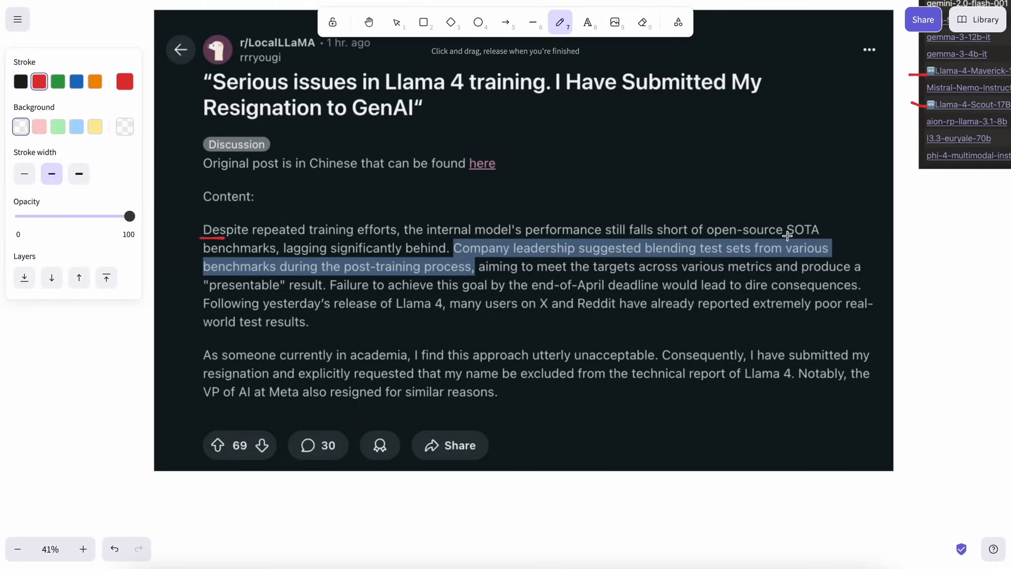
mouse_move(205, 255)
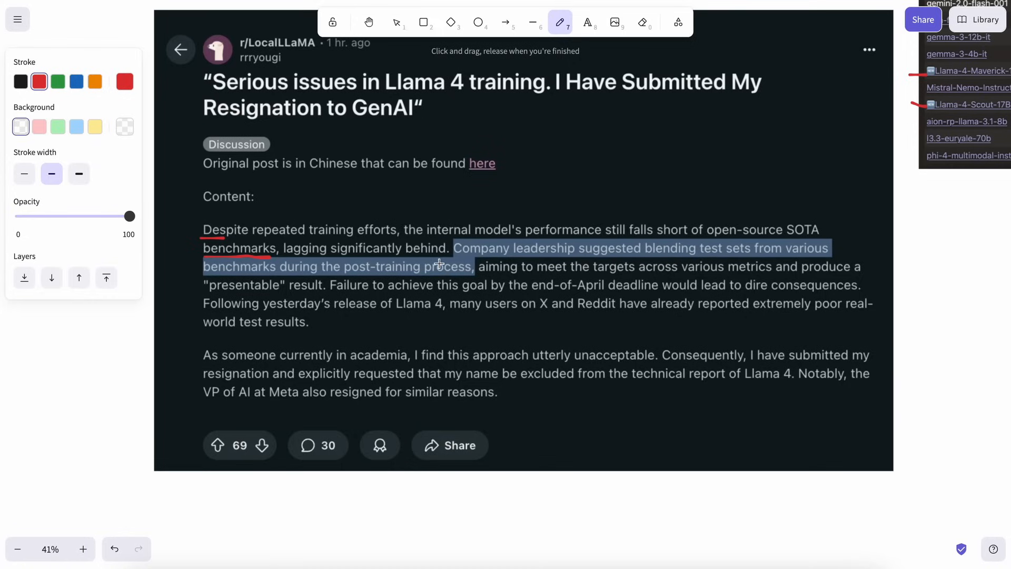
mouse_move(515, 256)
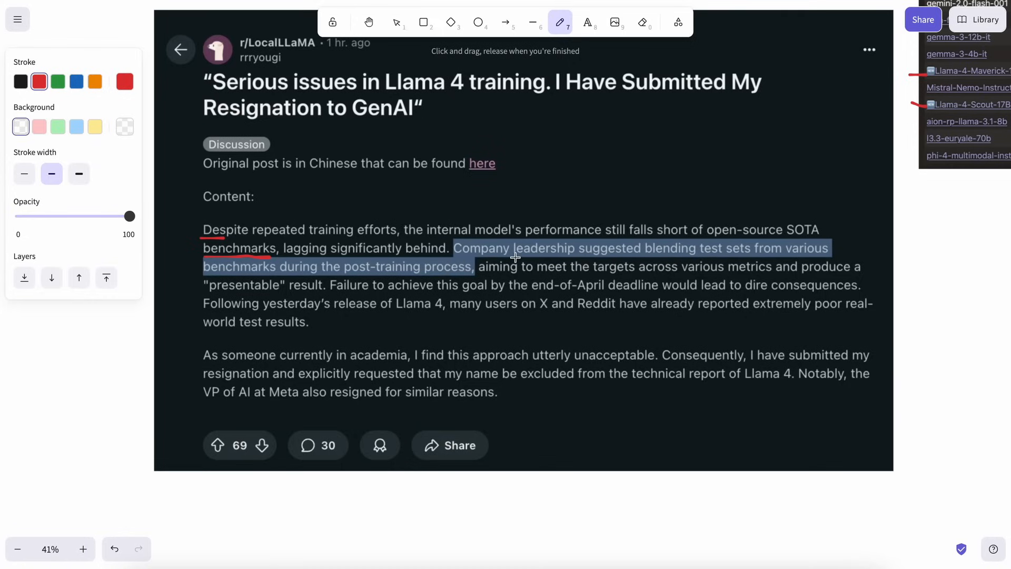
mouse_move(684, 254)
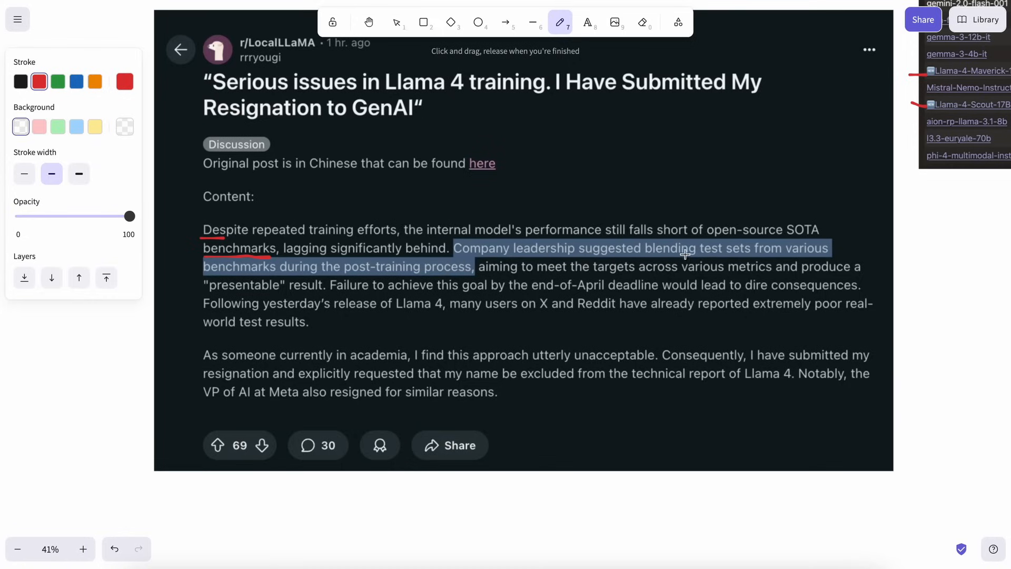
mouse_move(573, 258)
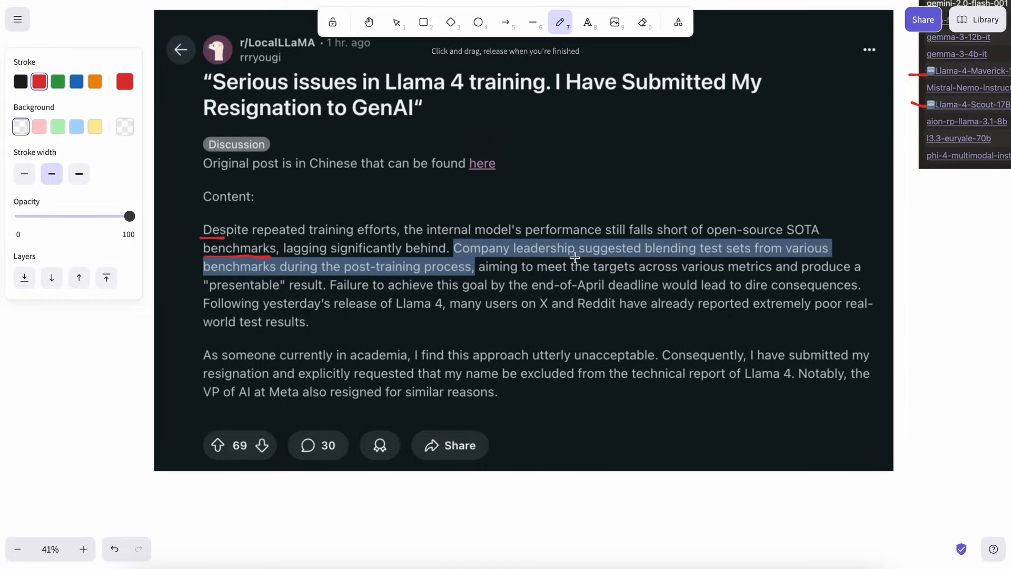
mouse_move(461, 268)
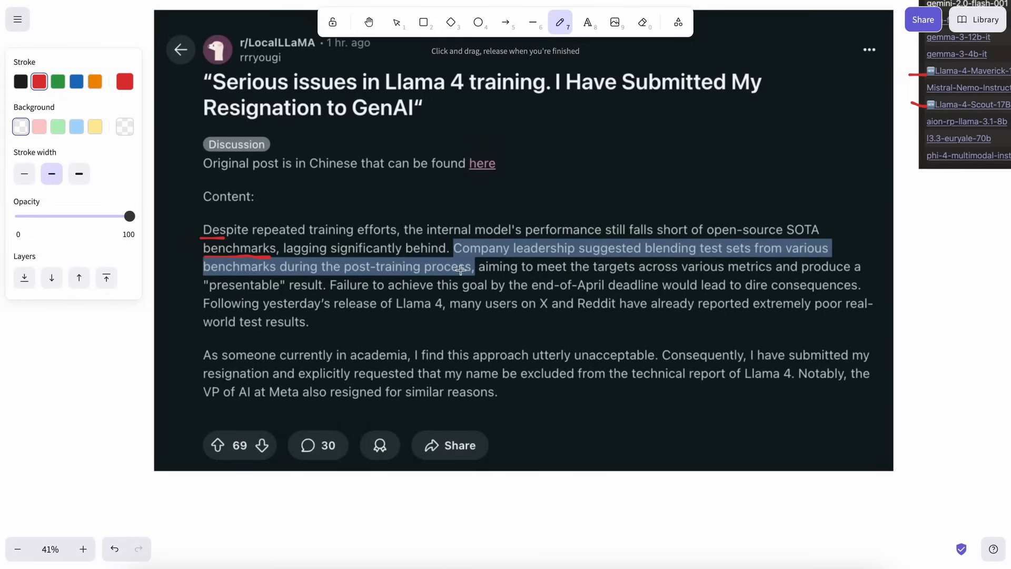
mouse_move(689, 270)
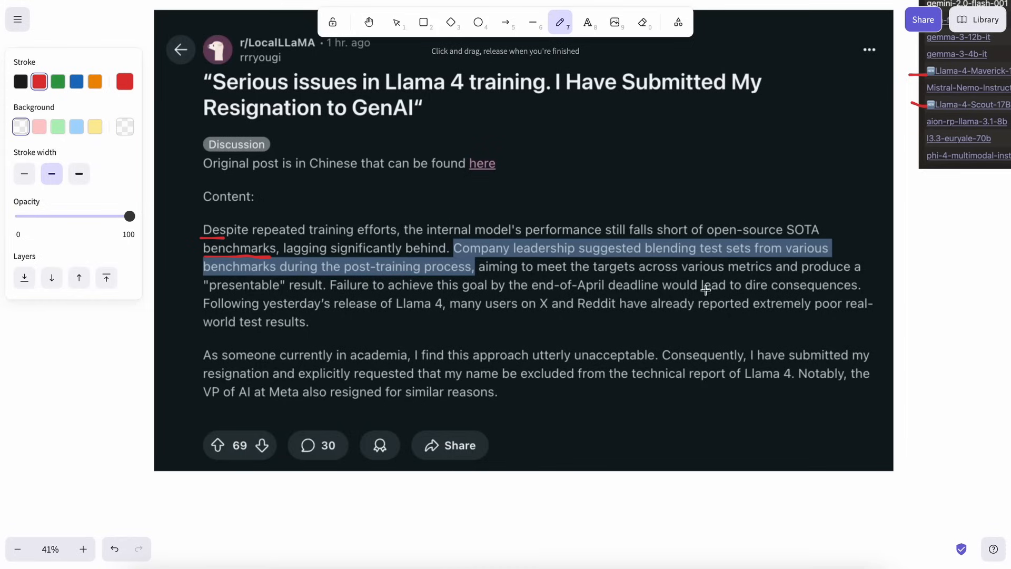
mouse_move(325, 290)
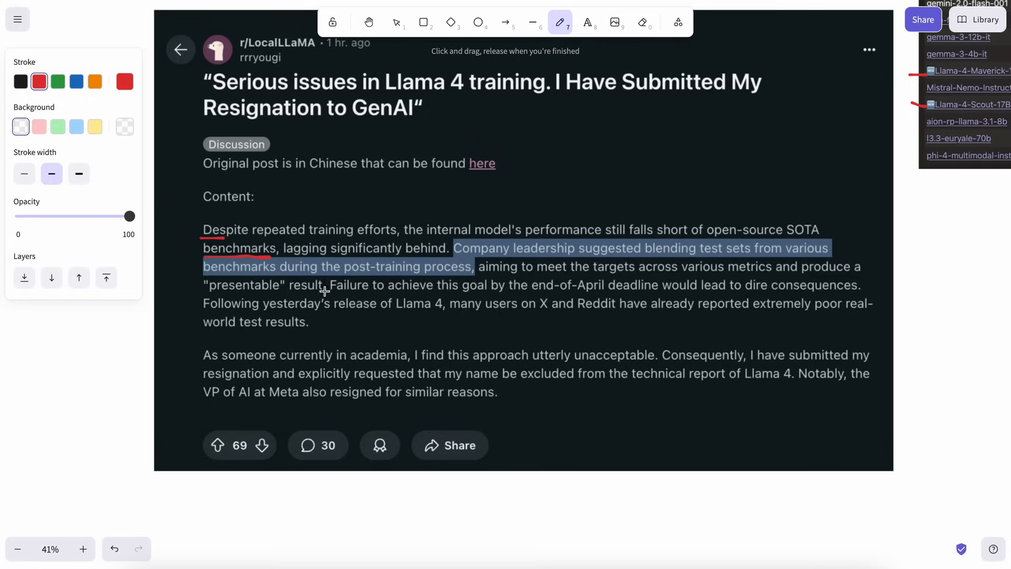
mouse_move(516, 295)
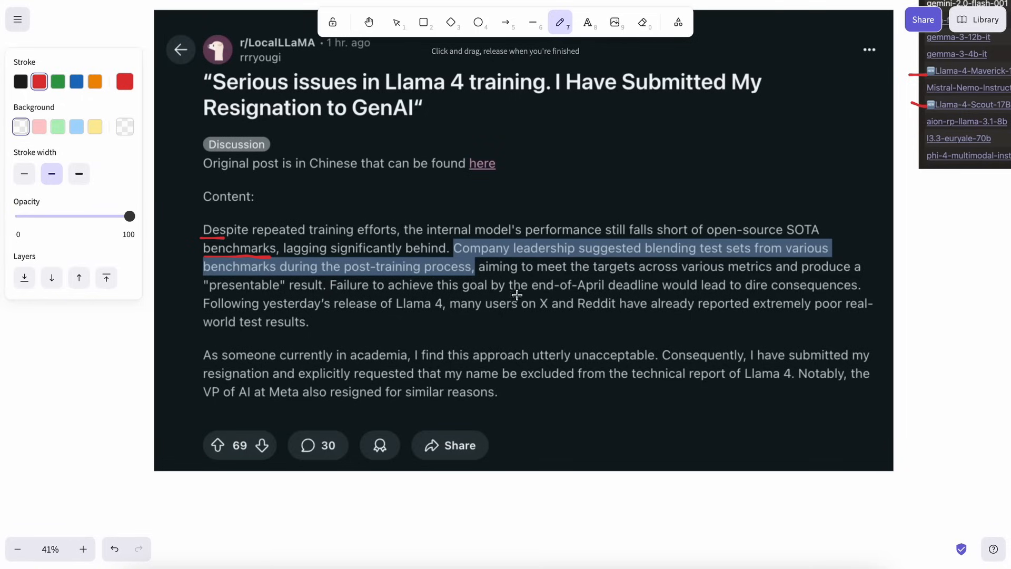
mouse_move(665, 294)
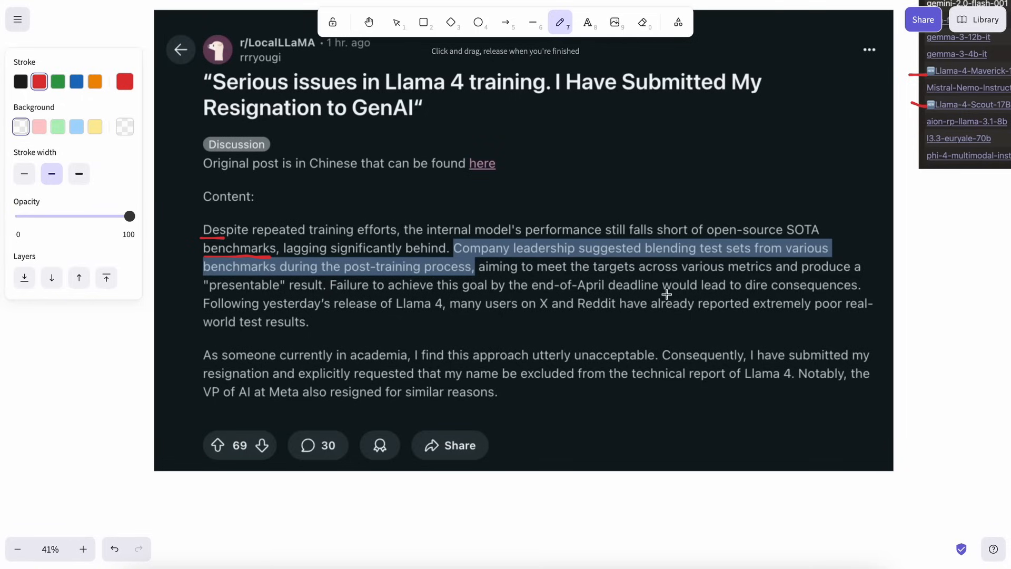
mouse_move(815, 290)
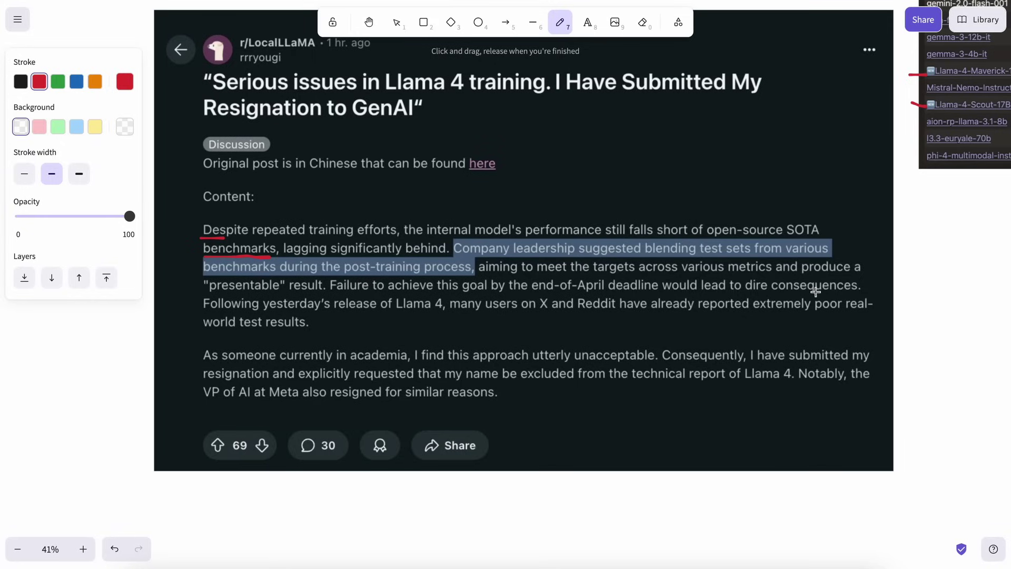
mouse_move(213, 312)
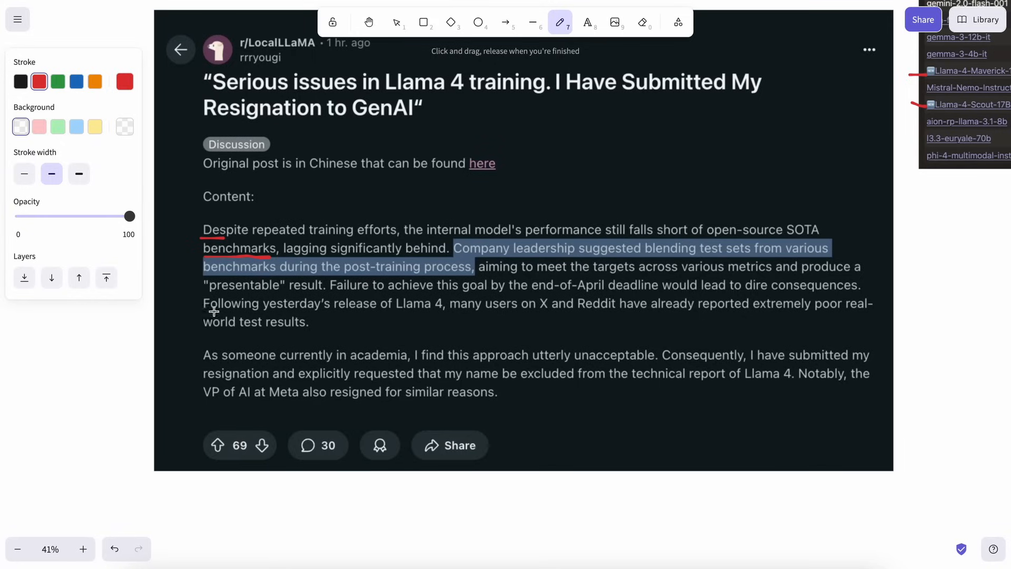
mouse_move(412, 311)
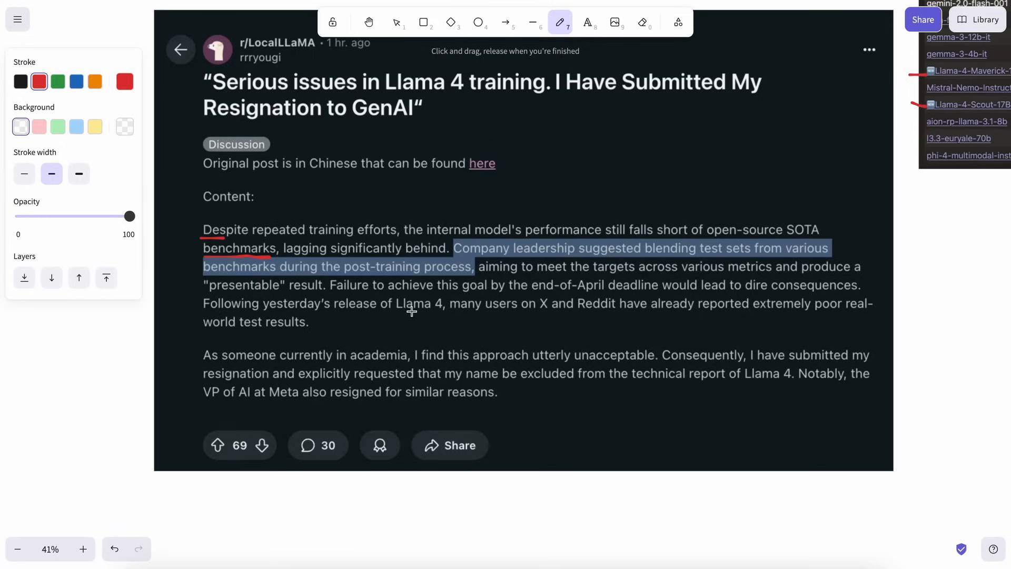
mouse_move(576, 315)
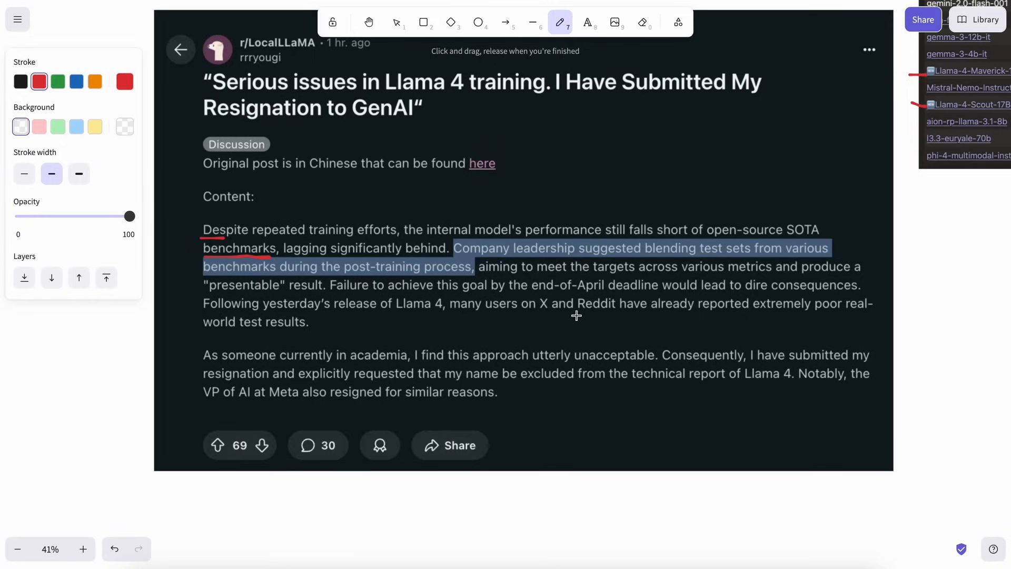
mouse_move(677, 315)
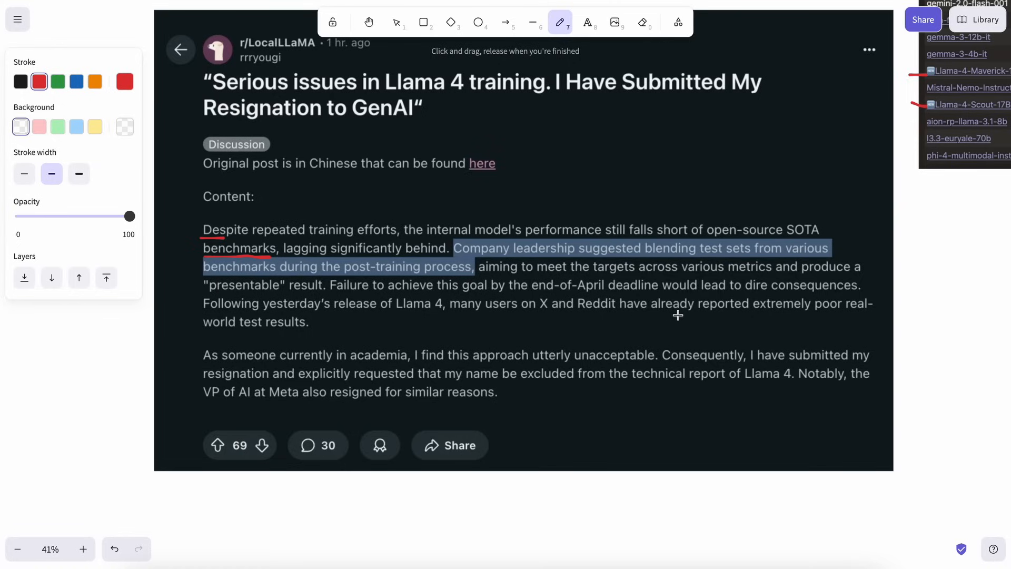
mouse_move(748, 295)
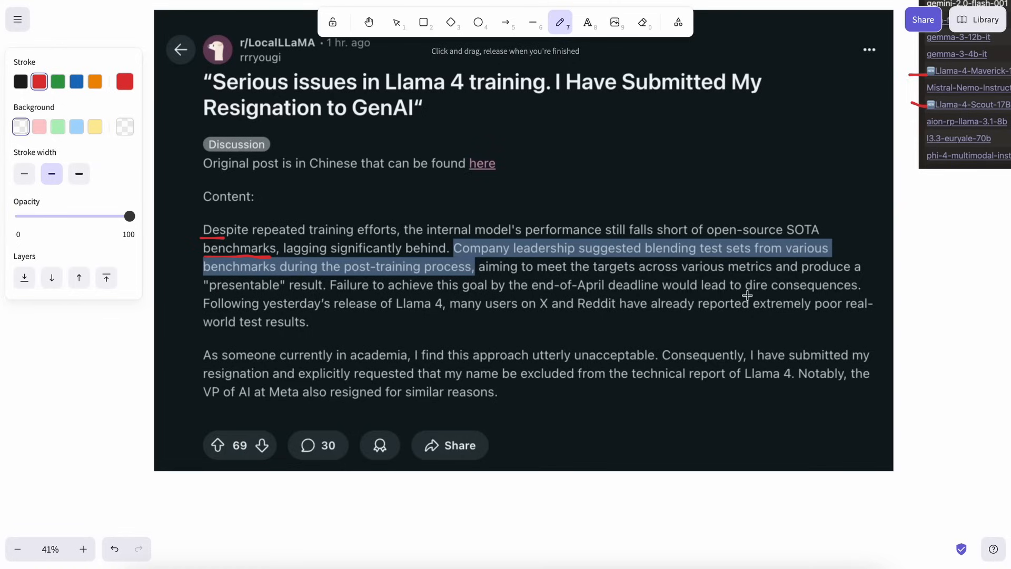
mouse_move(781, 294)
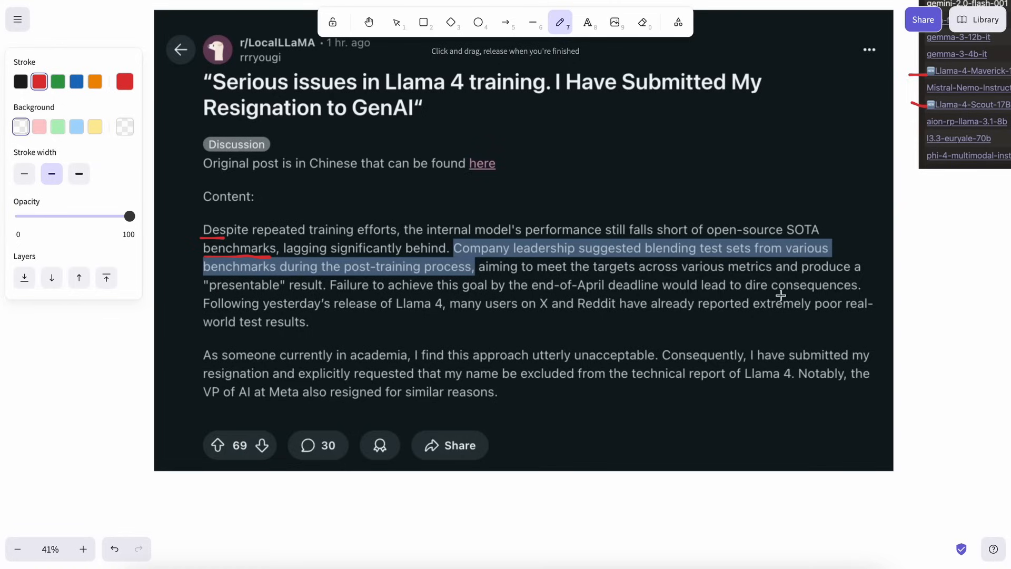
mouse_move(758, 328)
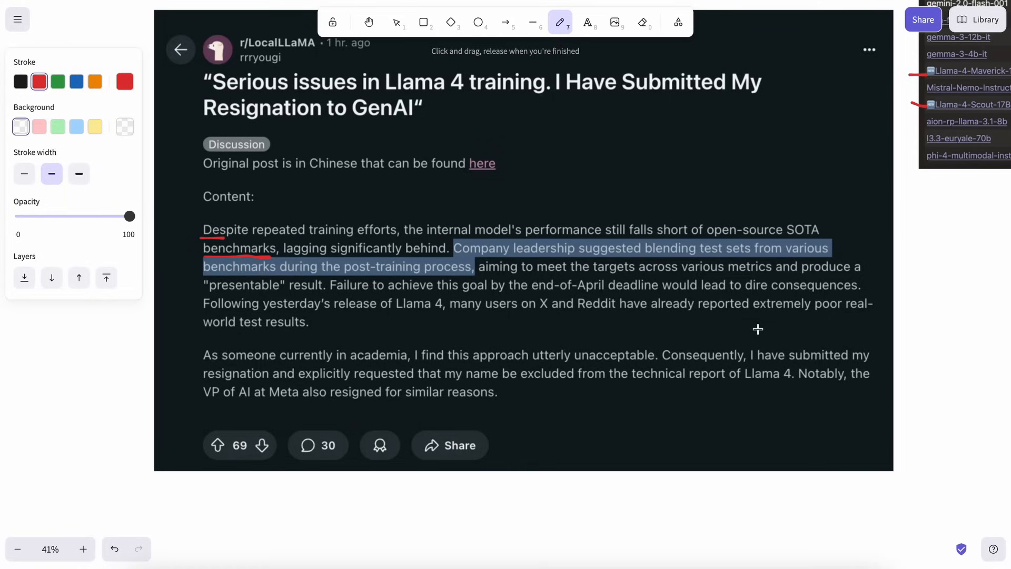
mouse_move(742, 365)
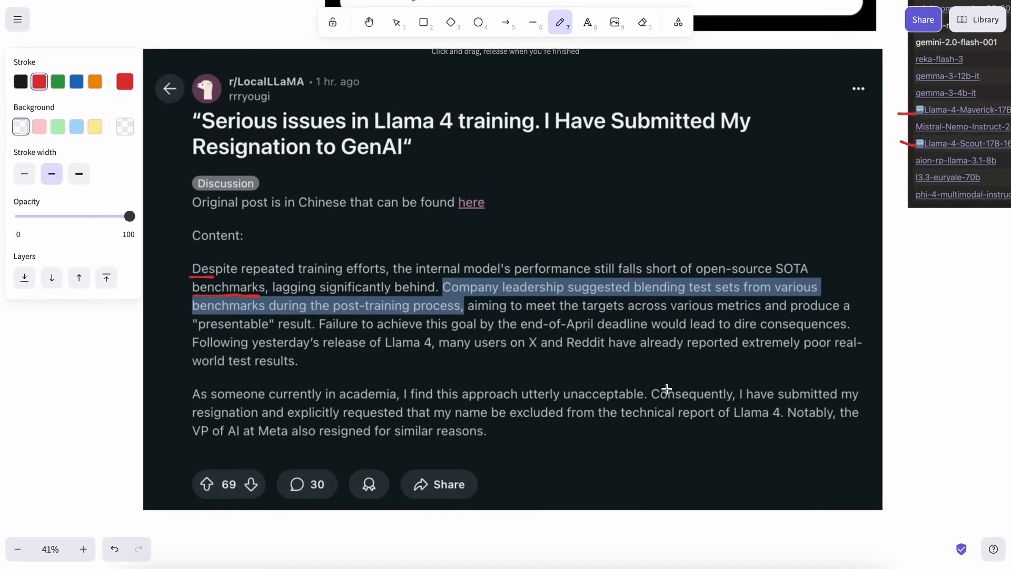
mouse_move(656, 341)
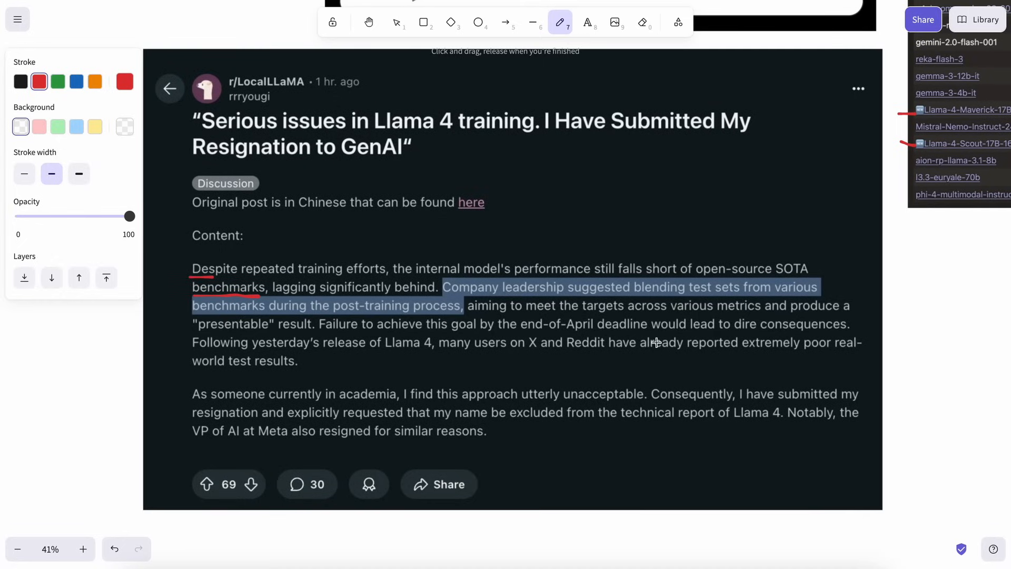
mouse_move(656, 328)
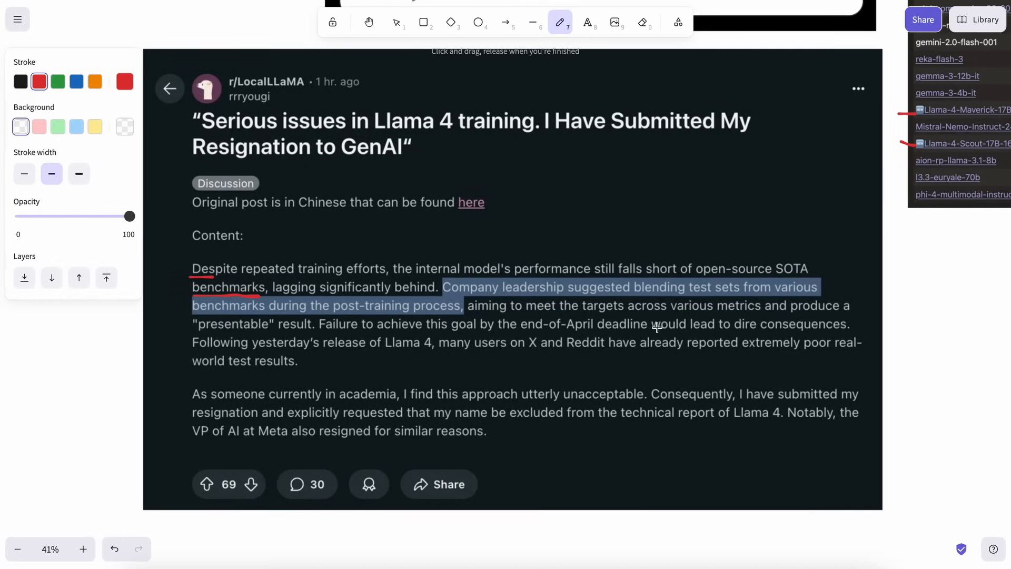
- Pan to the Reddit resignation post and underline 'Despite' and 'benchmarks' in red
scroll(down, 3)
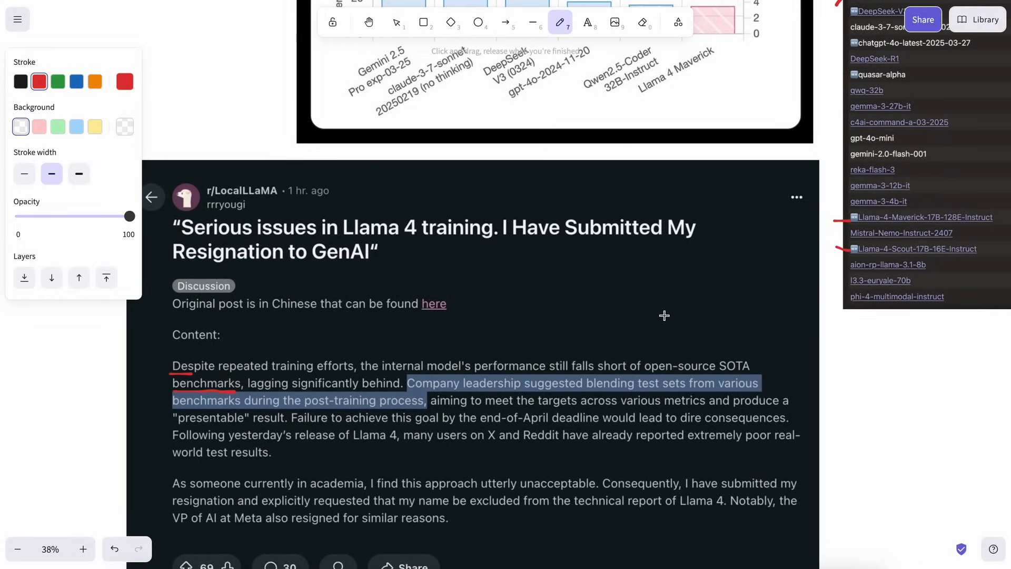
scroll(down, 3)
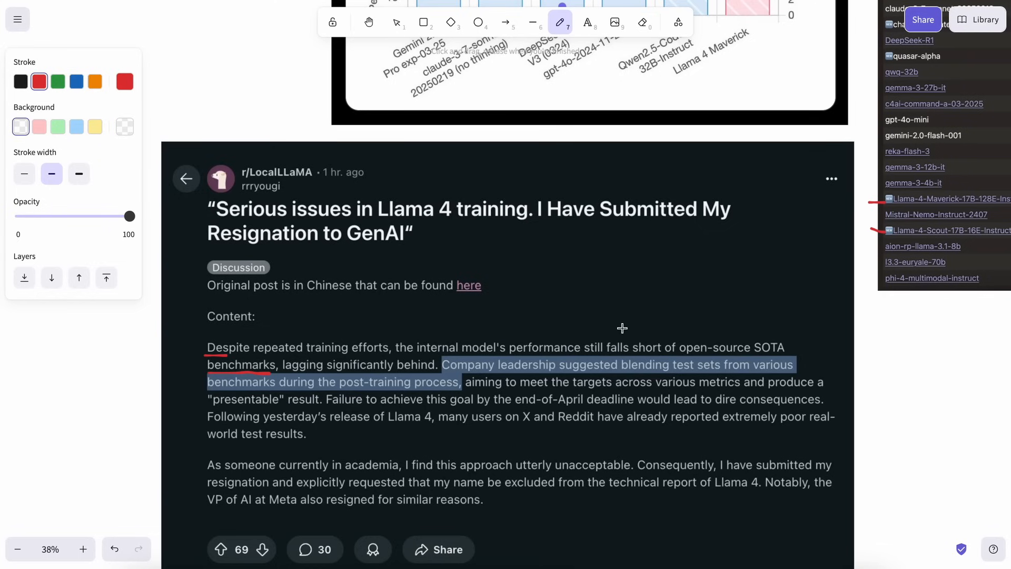
mouse_move(635, 325)
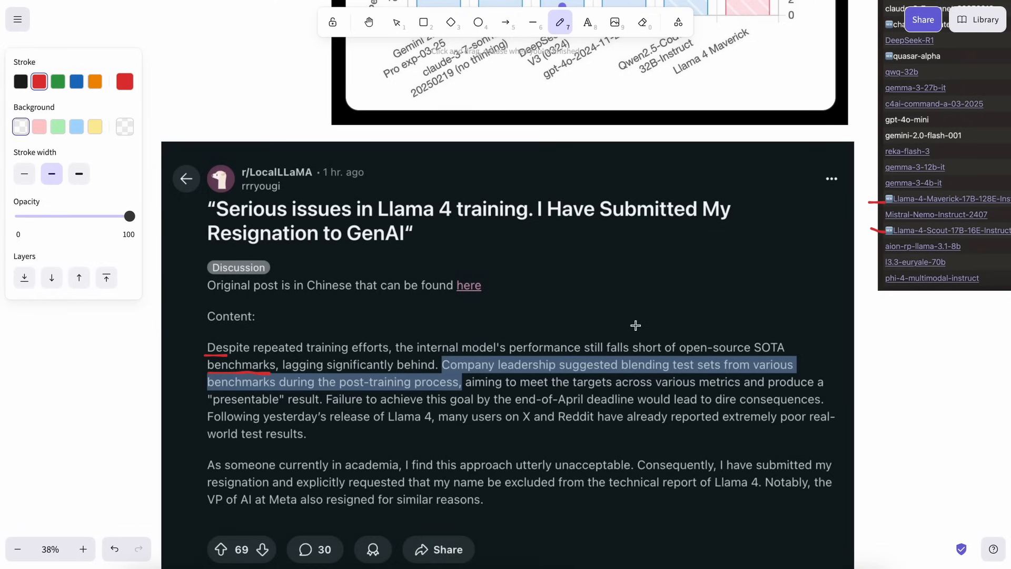
click(18, 549)
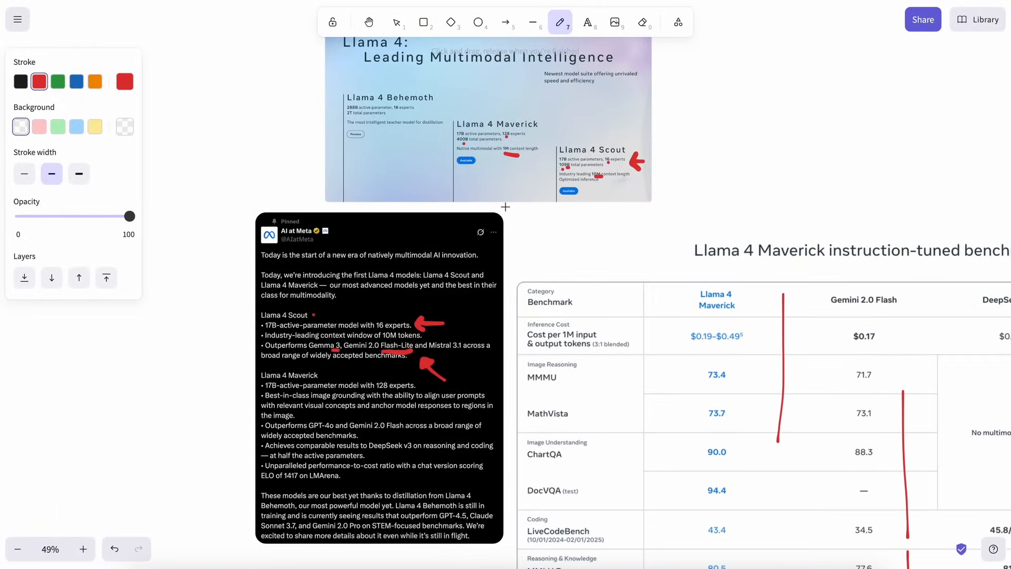
click(82, 548)
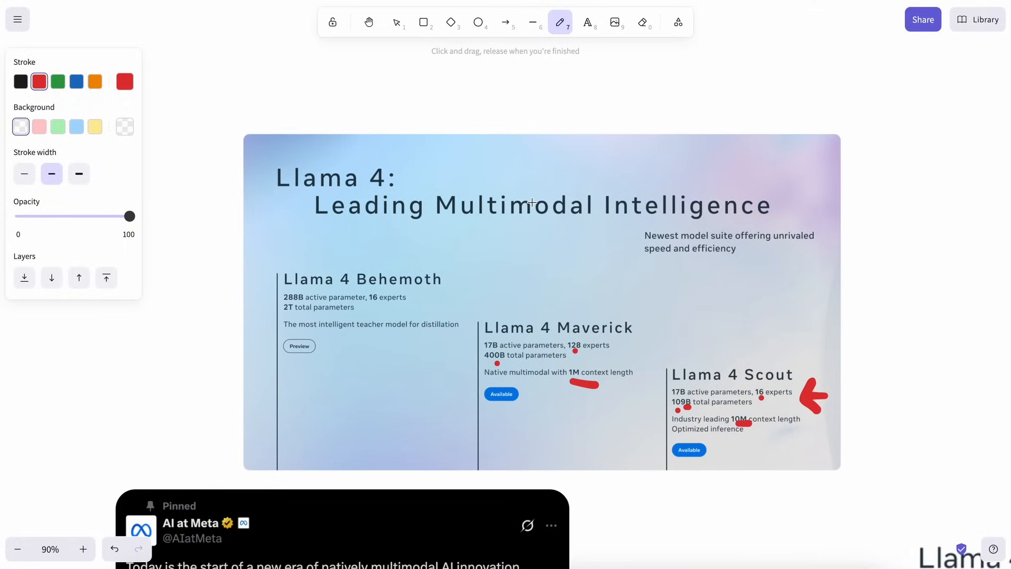
mouse_move(538, 228)
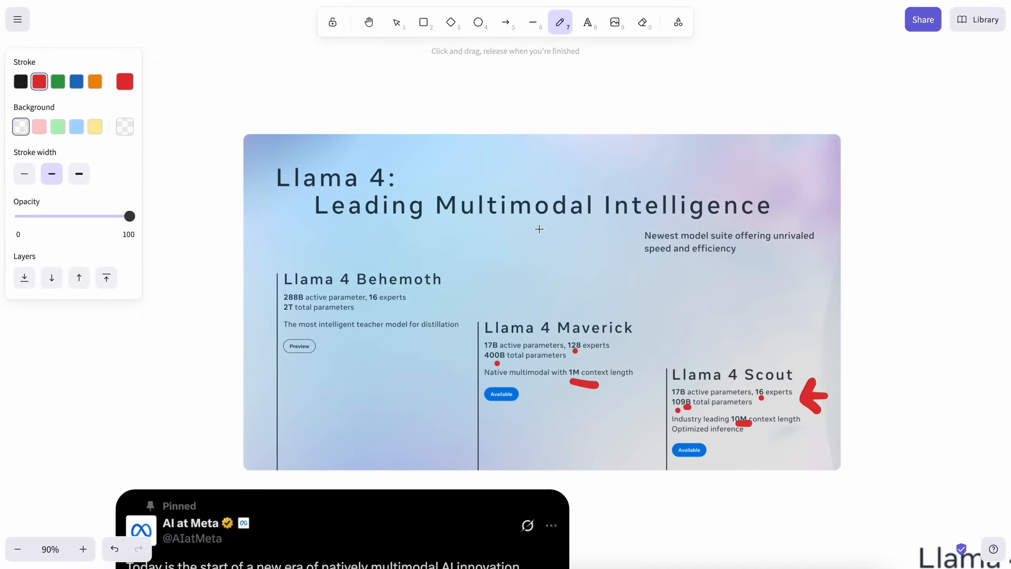
mouse_move(572, 246)
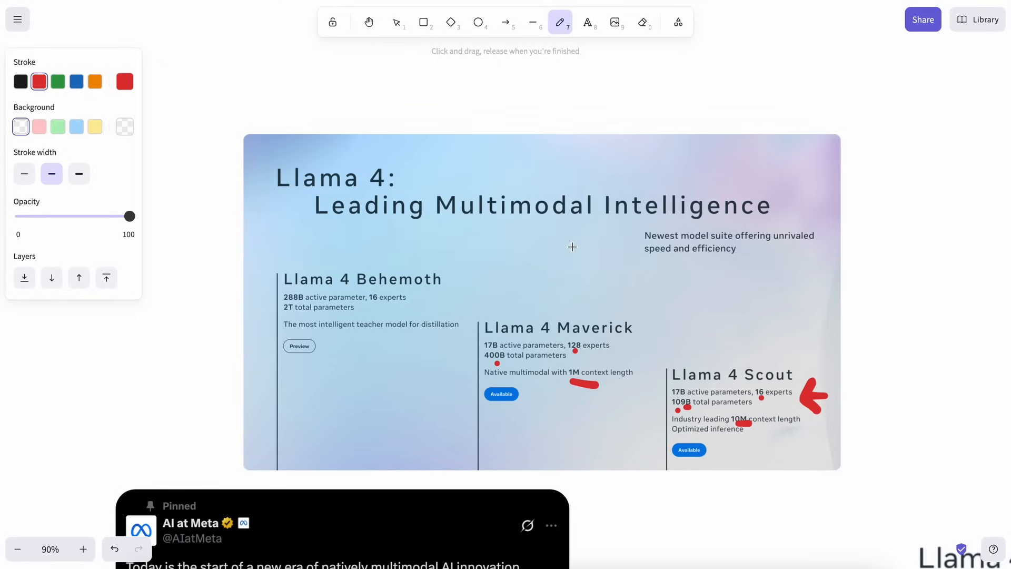
mouse_move(577, 244)
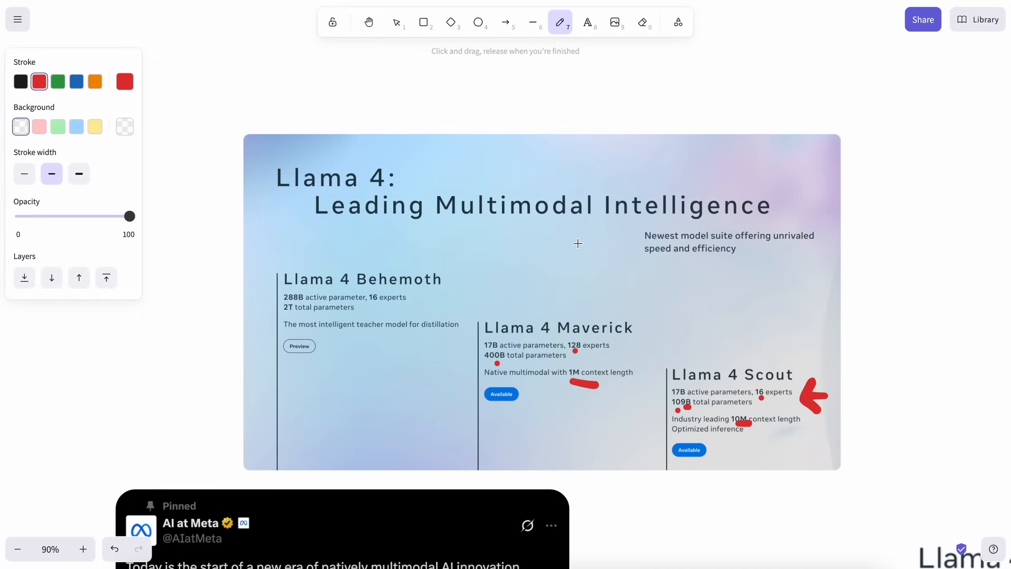
mouse_move(584, 247)
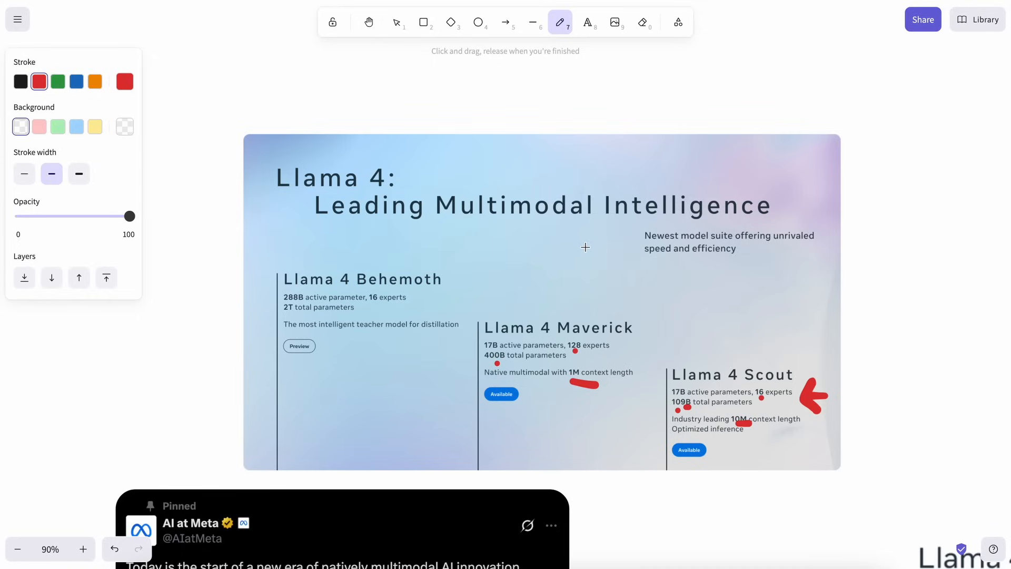
mouse_move(535, 229)
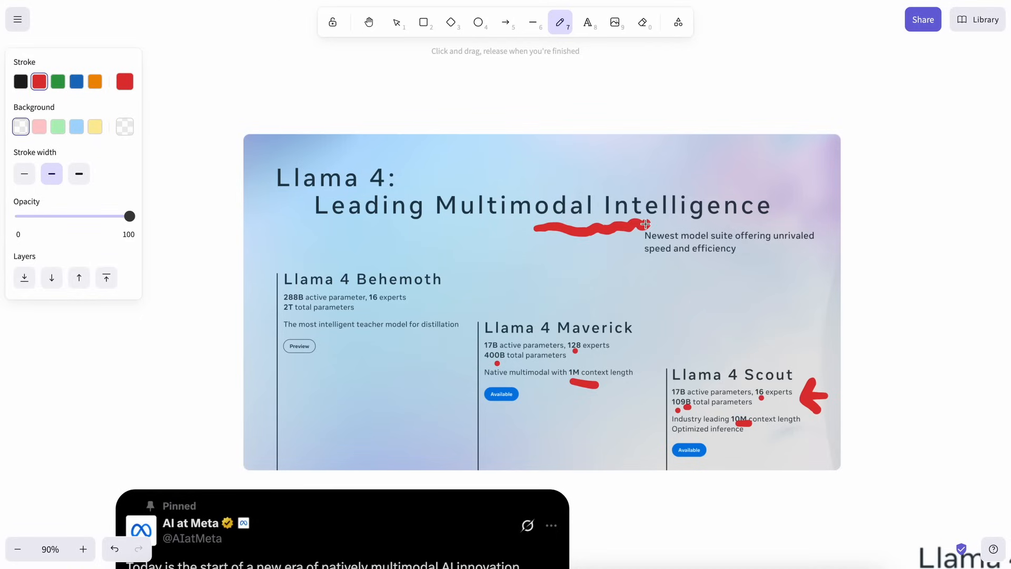
mouse_move(313, 231)
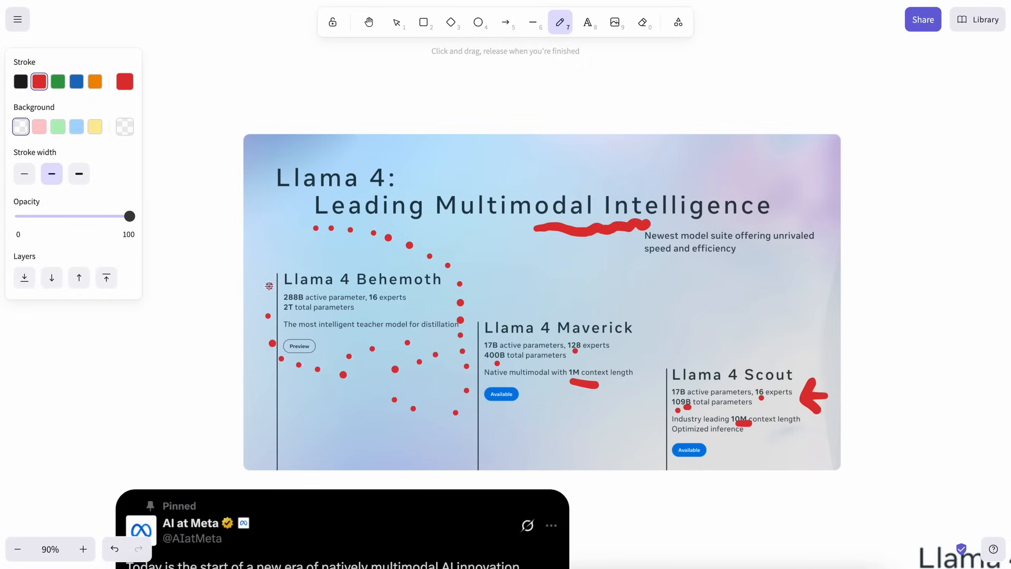
mouse_move(316, 242)
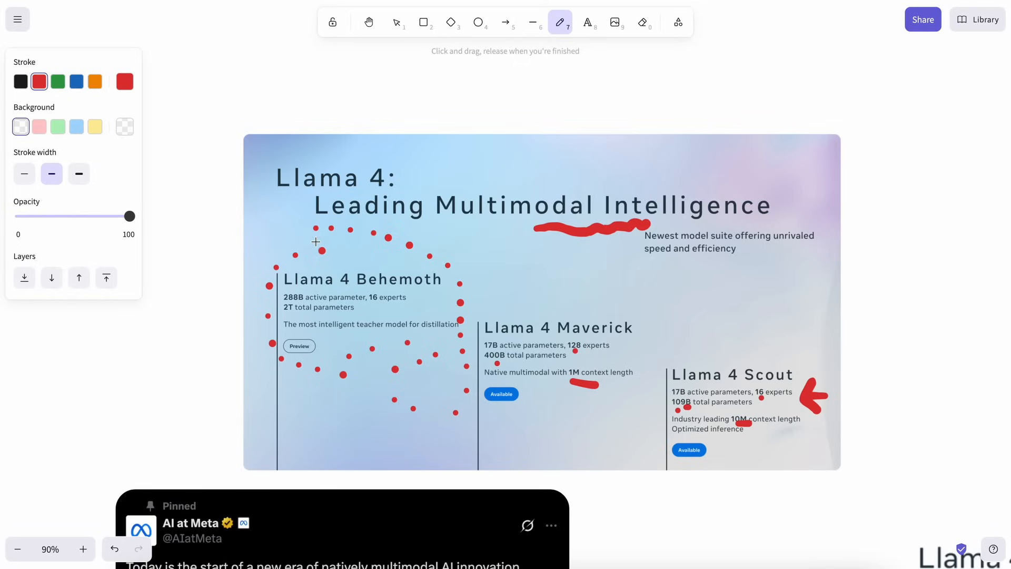
mouse_move(433, 241)
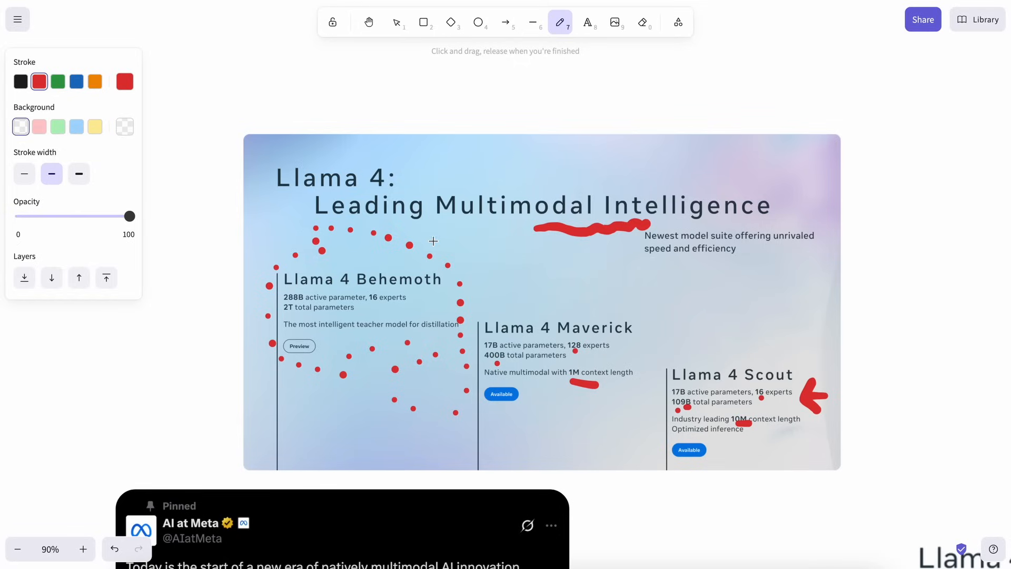
mouse_move(469, 245)
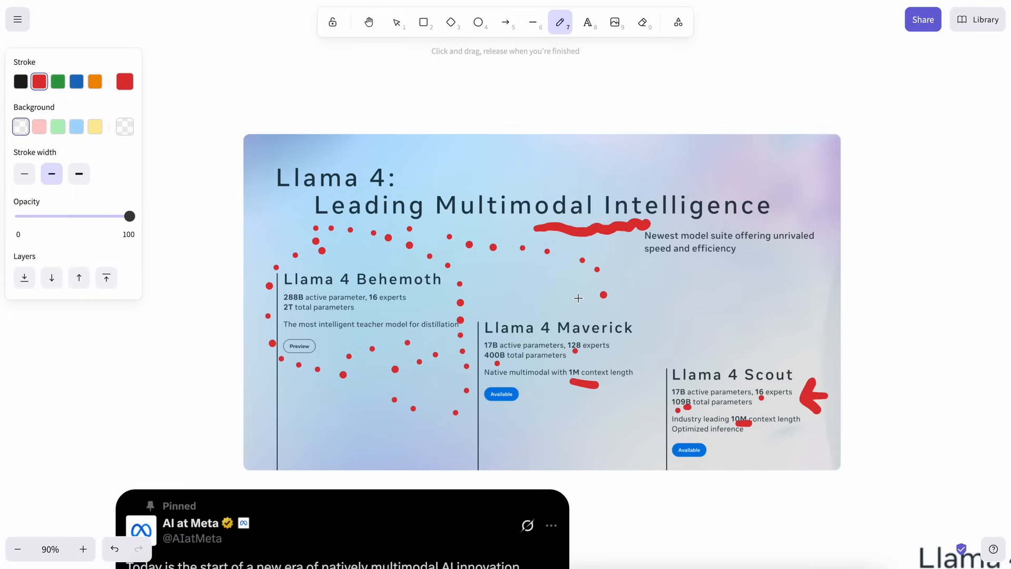
mouse_move(504, 274)
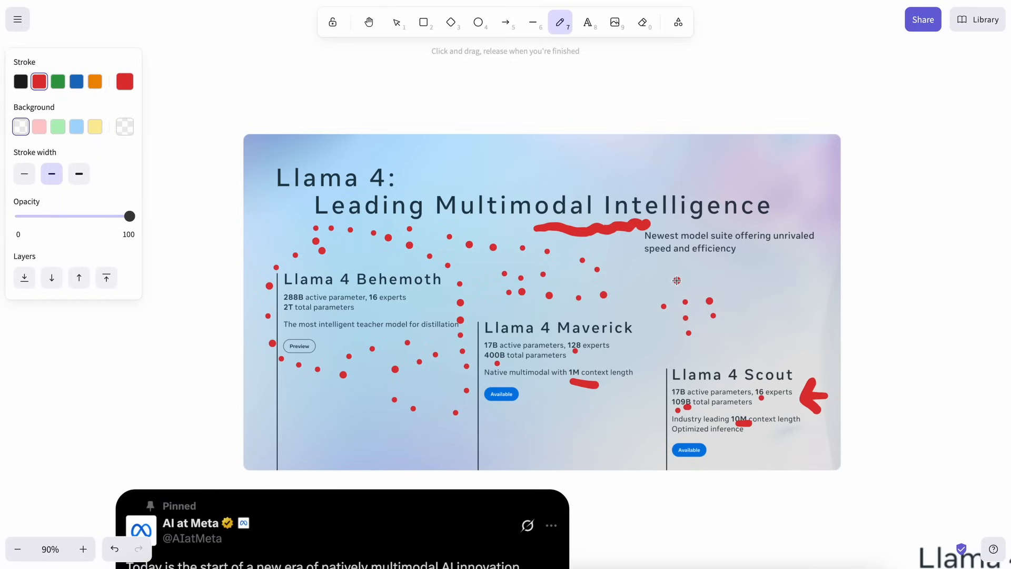
mouse_move(697, 288)
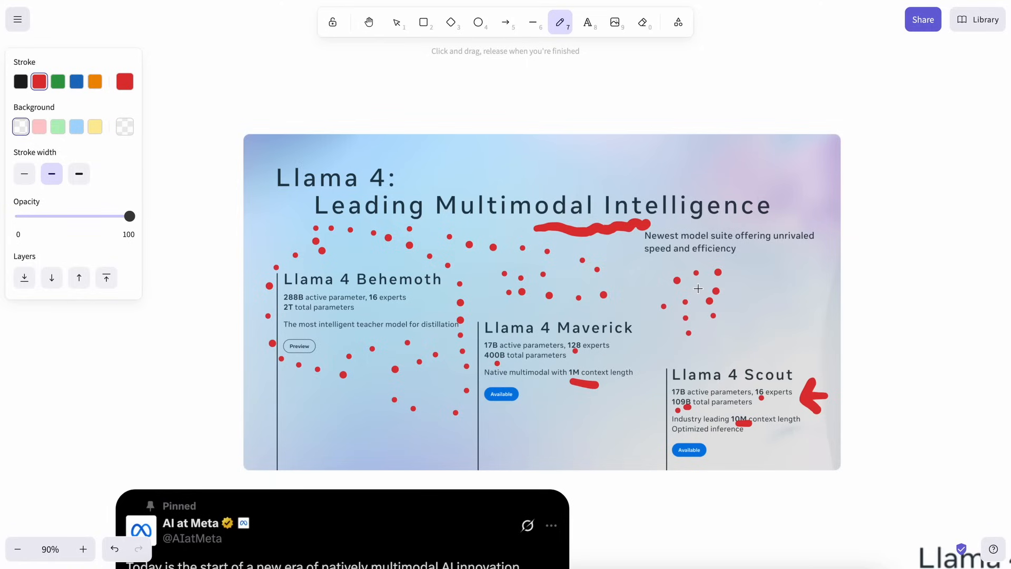
mouse_move(653, 263)
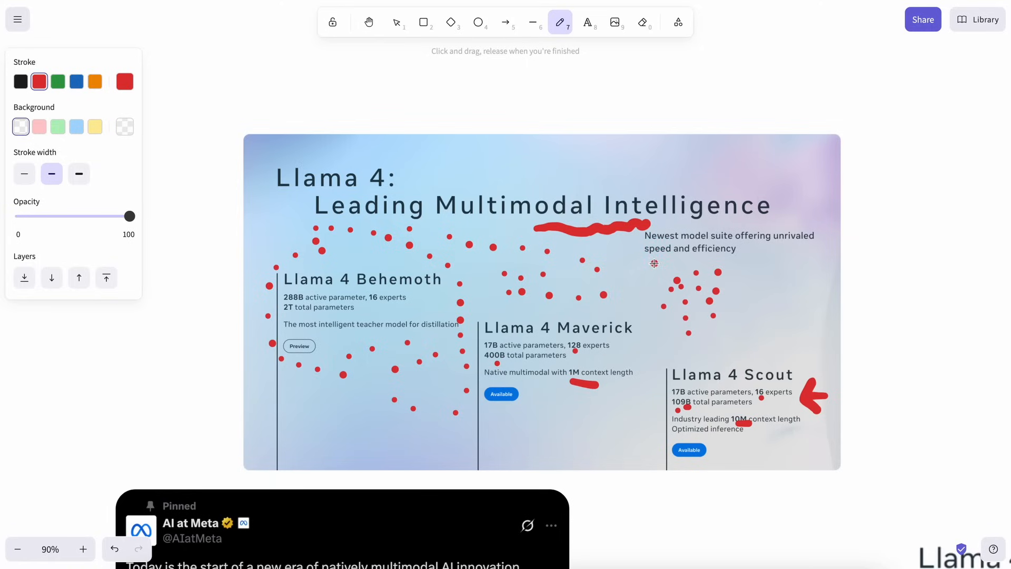
mouse_move(614, 261)
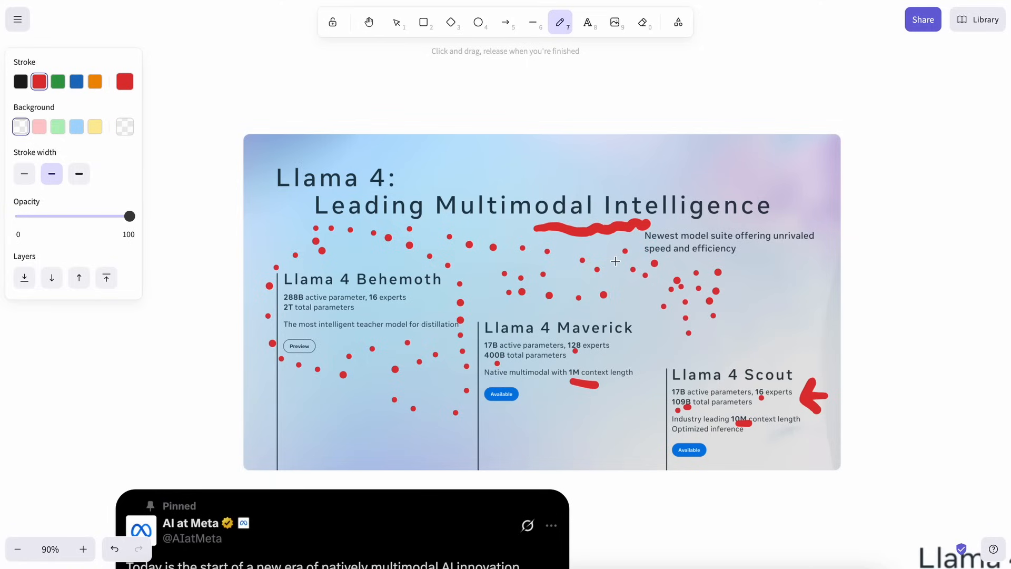
- Scribble under 'Intelligence' and loop dotted red trails over the Behemoth and Maverick columns
scroll(down, 3)
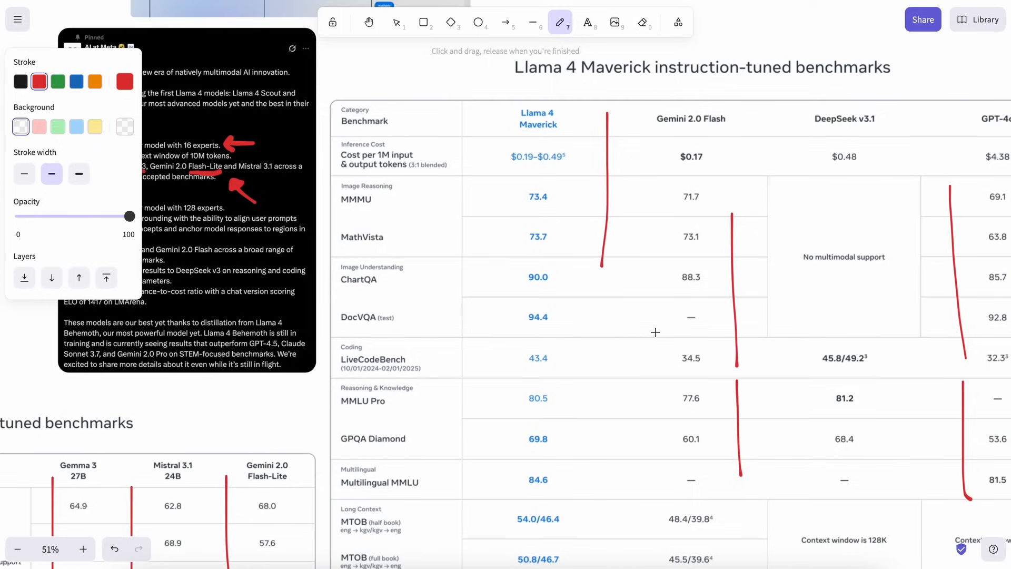
- Colour the failed 79%-depth cell of Maverick's needle-in-a-haystack grid red
scroll(down, 3)
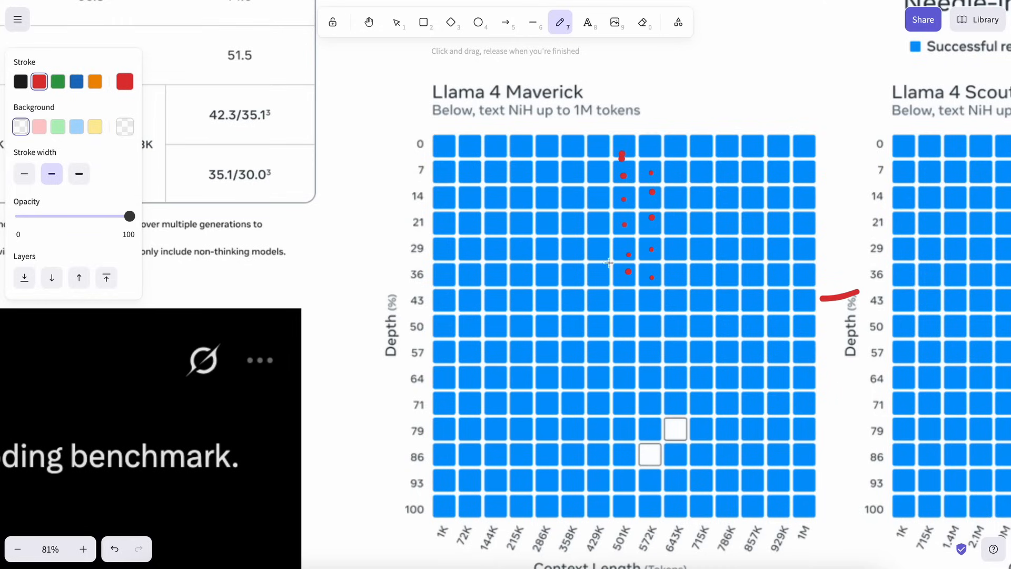
mouse_move(674, 427)
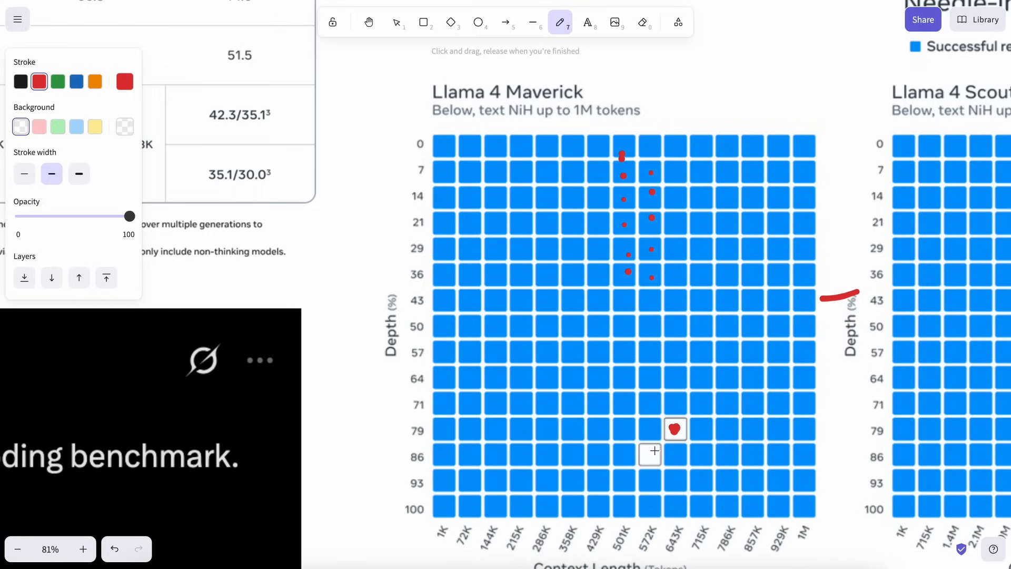
click(649, 453)
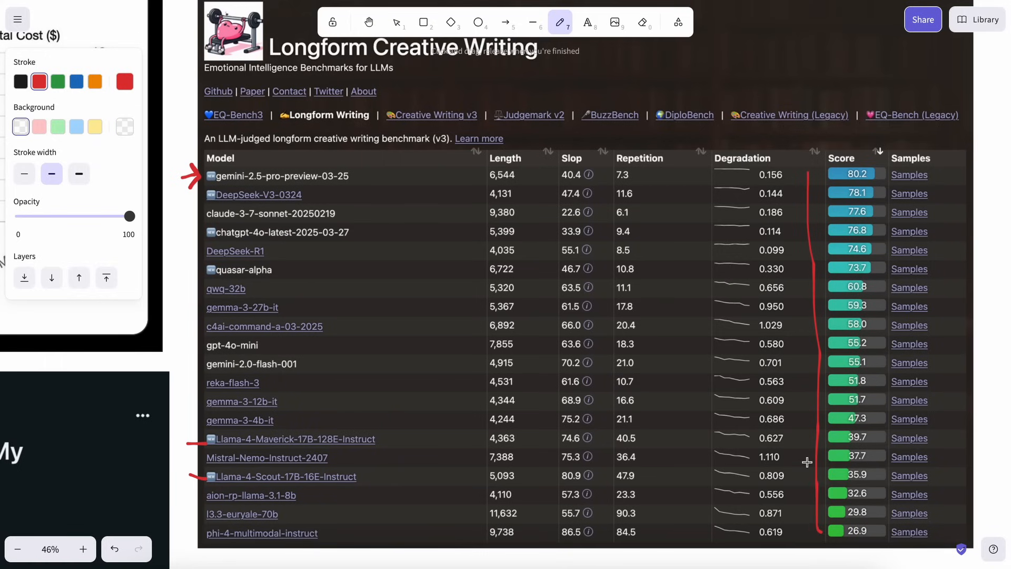
- Tick the 40.5 and 47.9 Repetition scores of Maverick and Scout in red
scroll(up, 3)
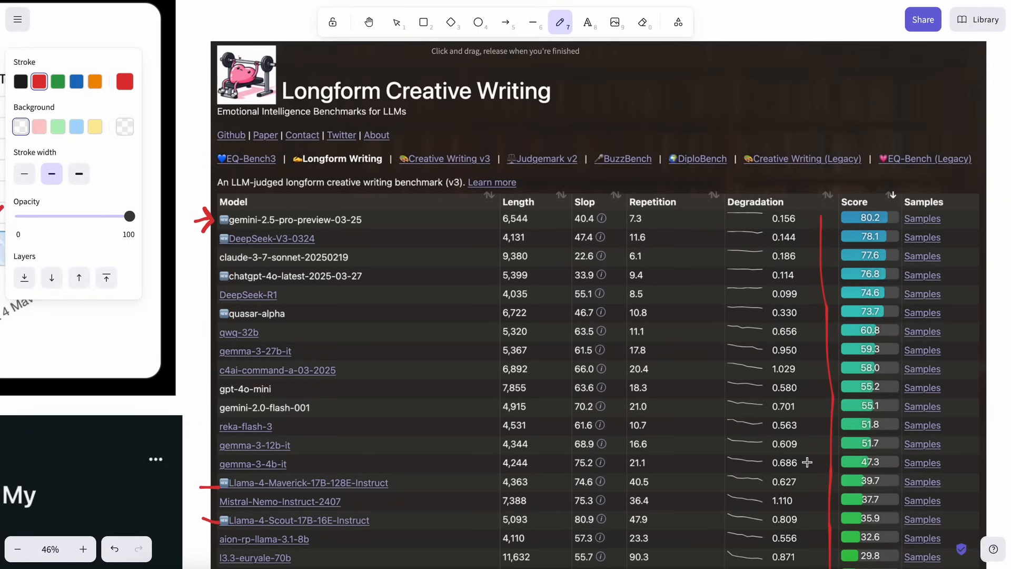
scroll(down, 3)
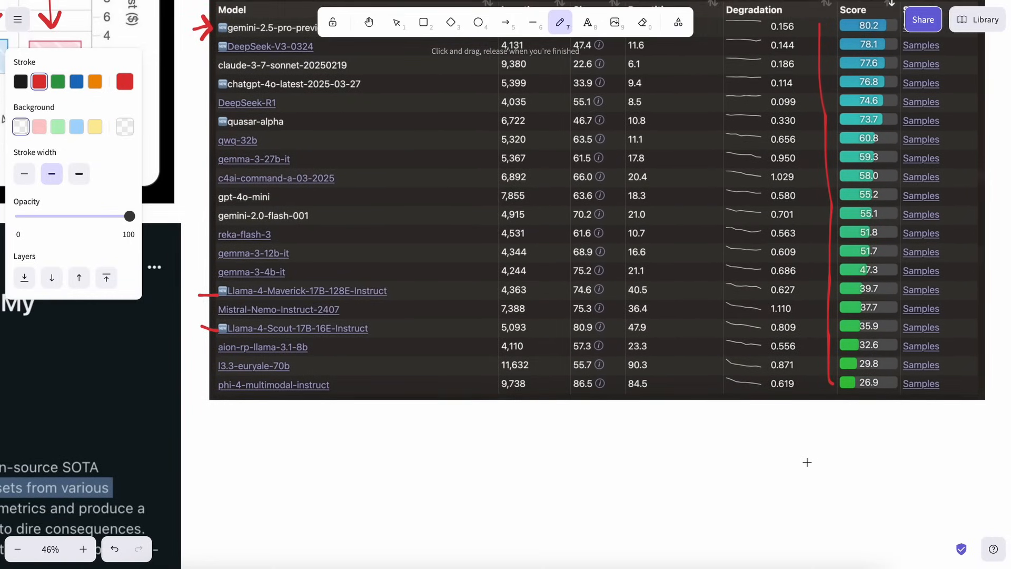
scroll(up, 3)
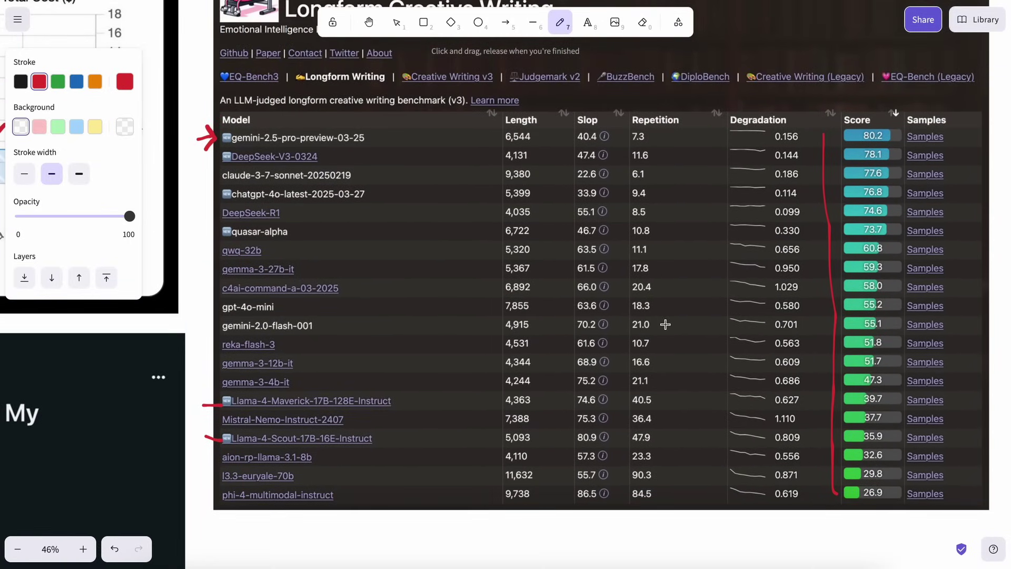
mouse_move(604, 418)
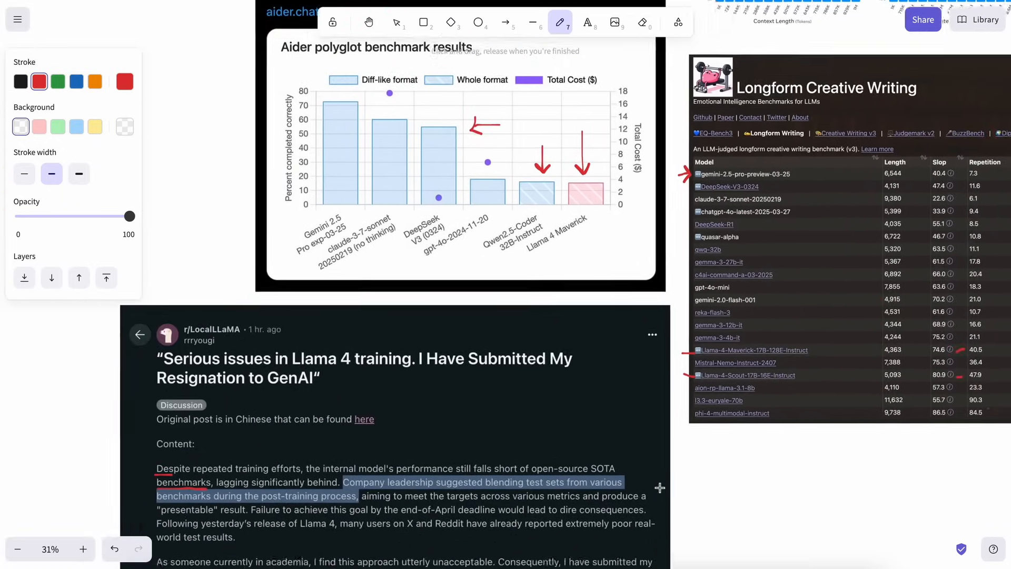
scroll(down, 3)
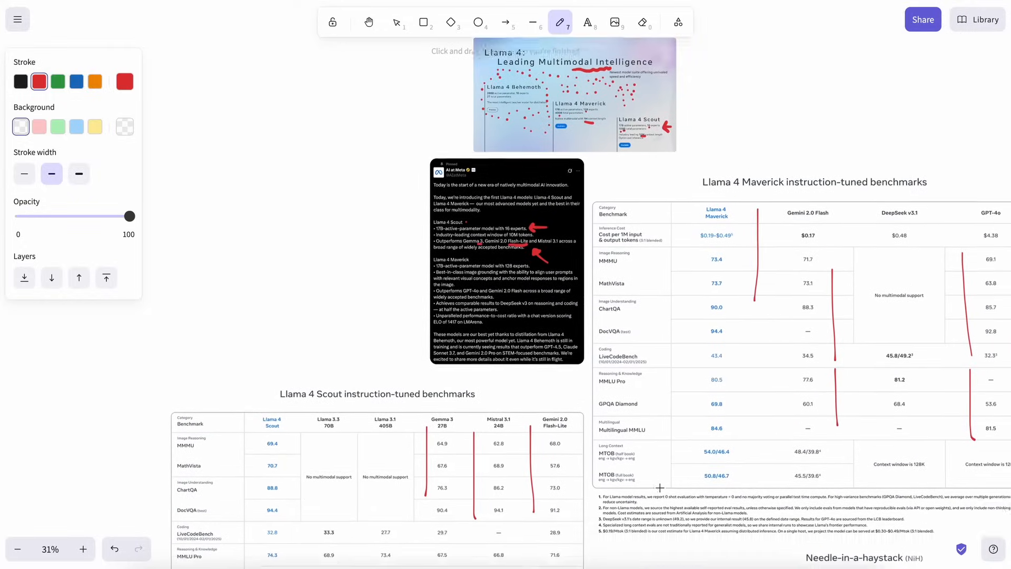
click(82, 550)
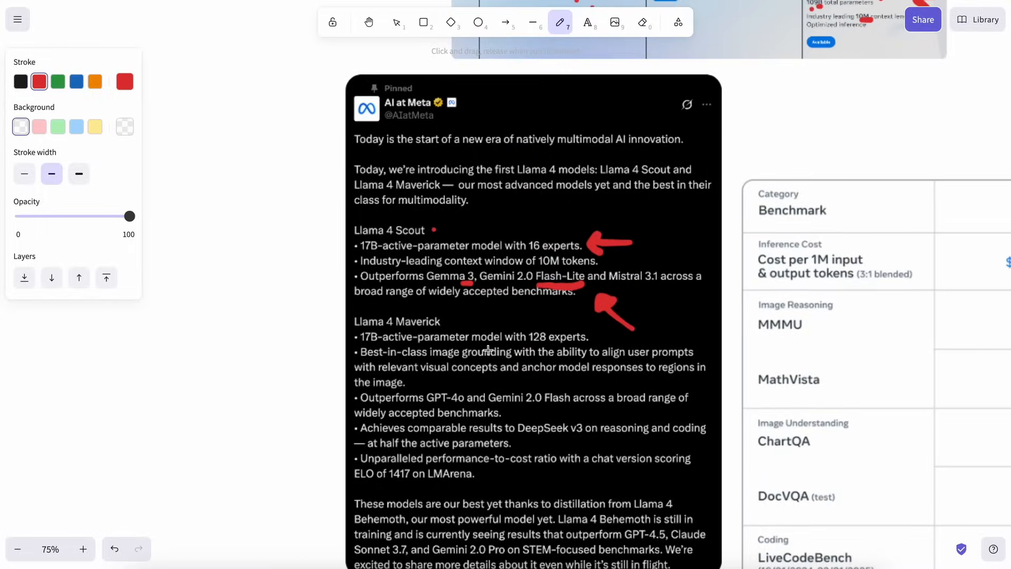
click(82, 549)
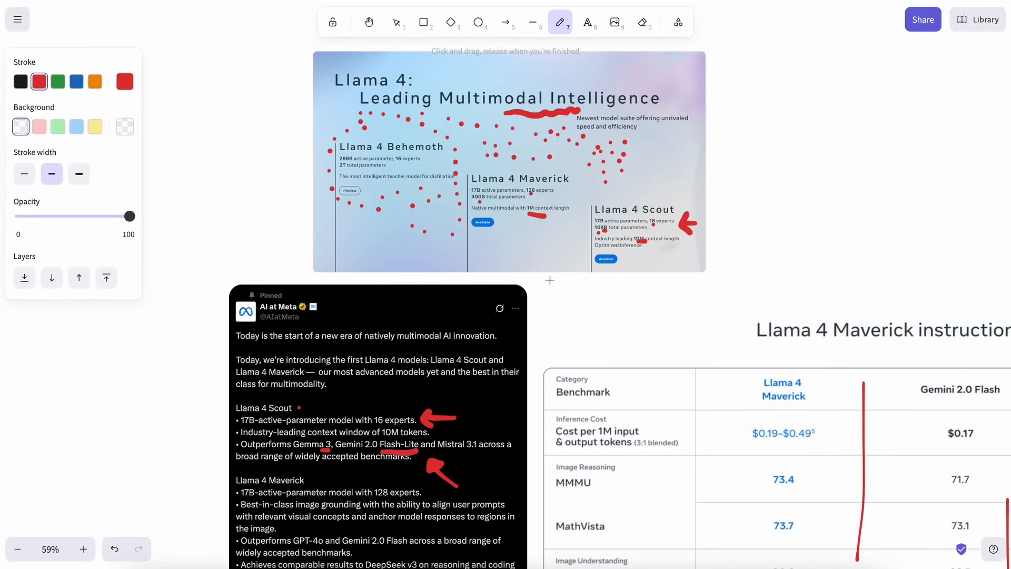
mouse_move(577, 237)
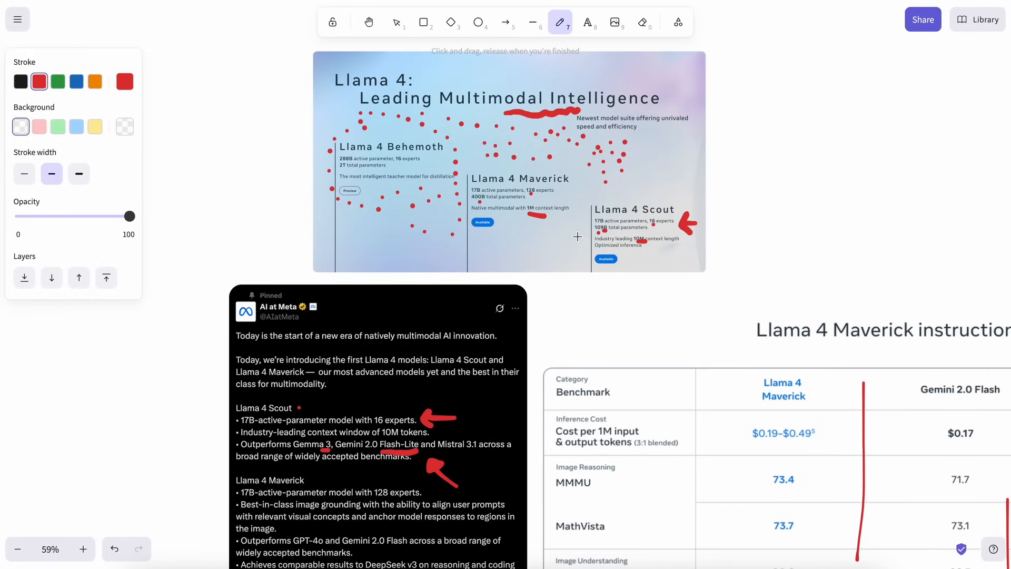
mouse_move(596, 227)
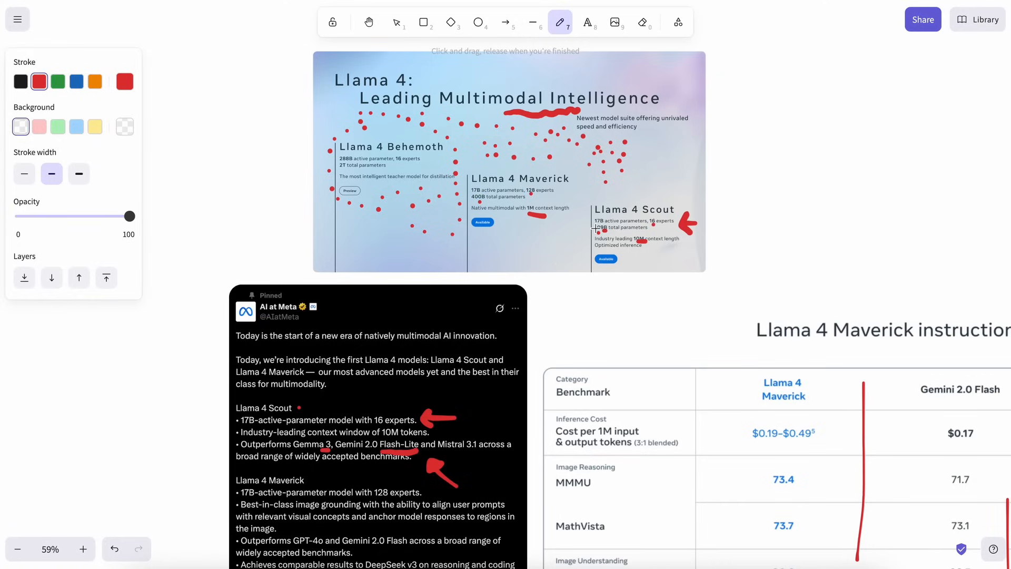